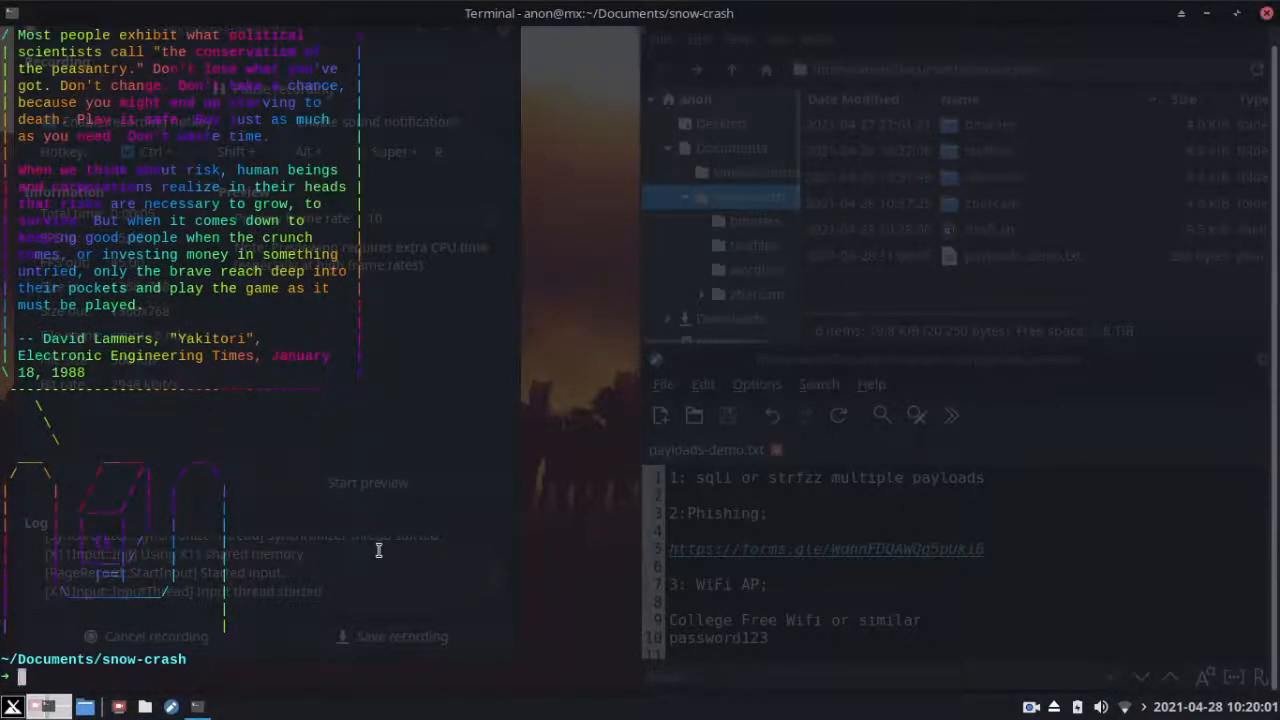
Step: Run ./draft1.sh and generate QR codes from the sqli.txt SQL injection wordlist
{"action": "type", "text": "./draft1.sh"}
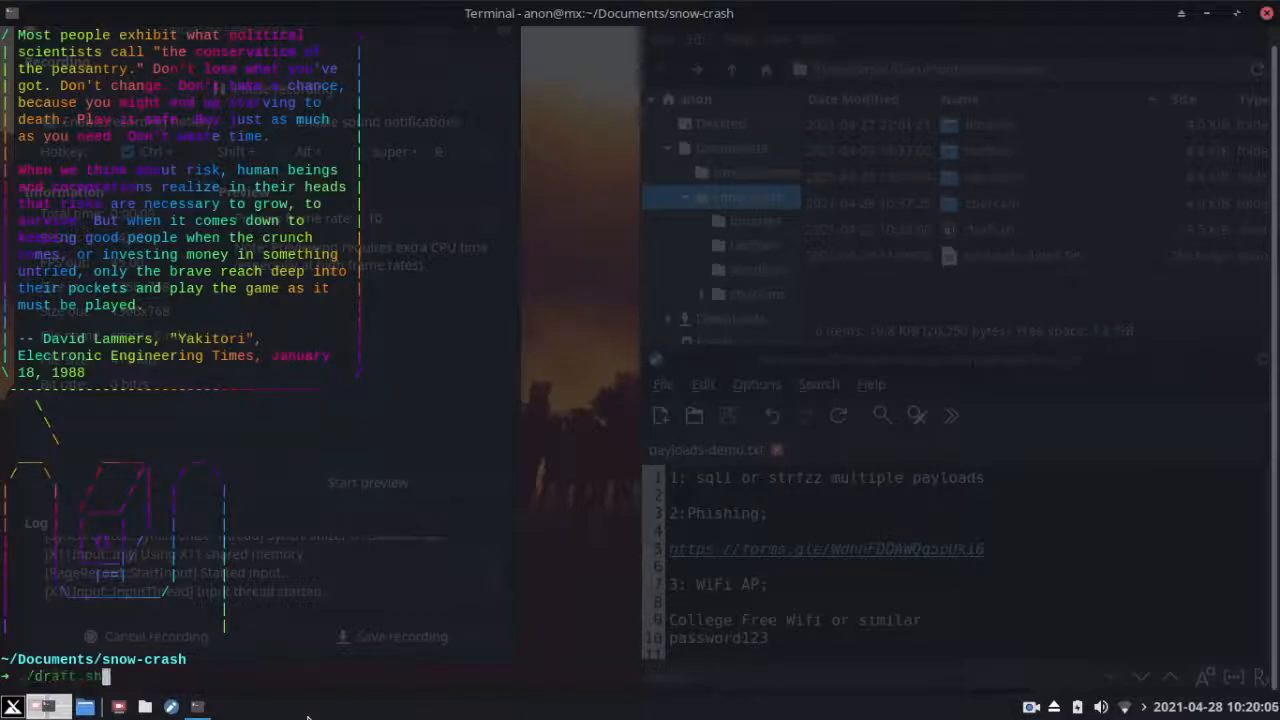
{"action": "key", "text": "Return"}
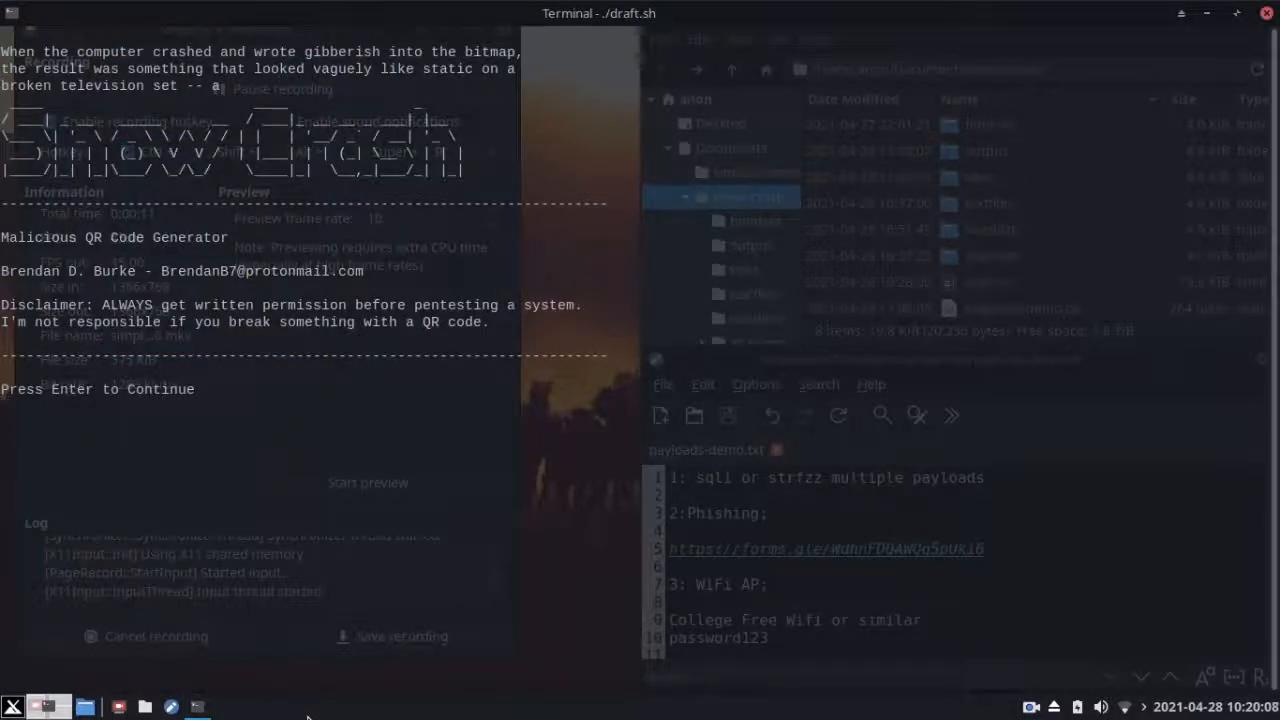
{"action": "key", "text": "Return"}
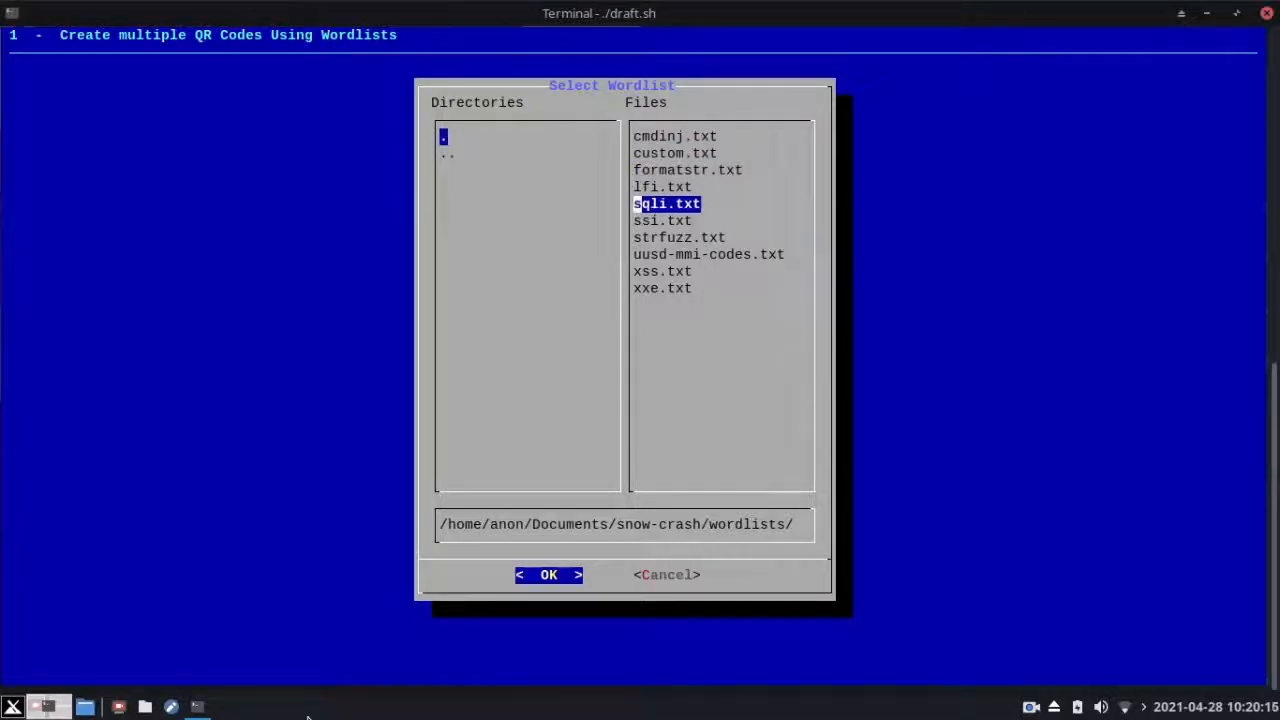
{"action": "left_click", "coordinate": [548, 574]}
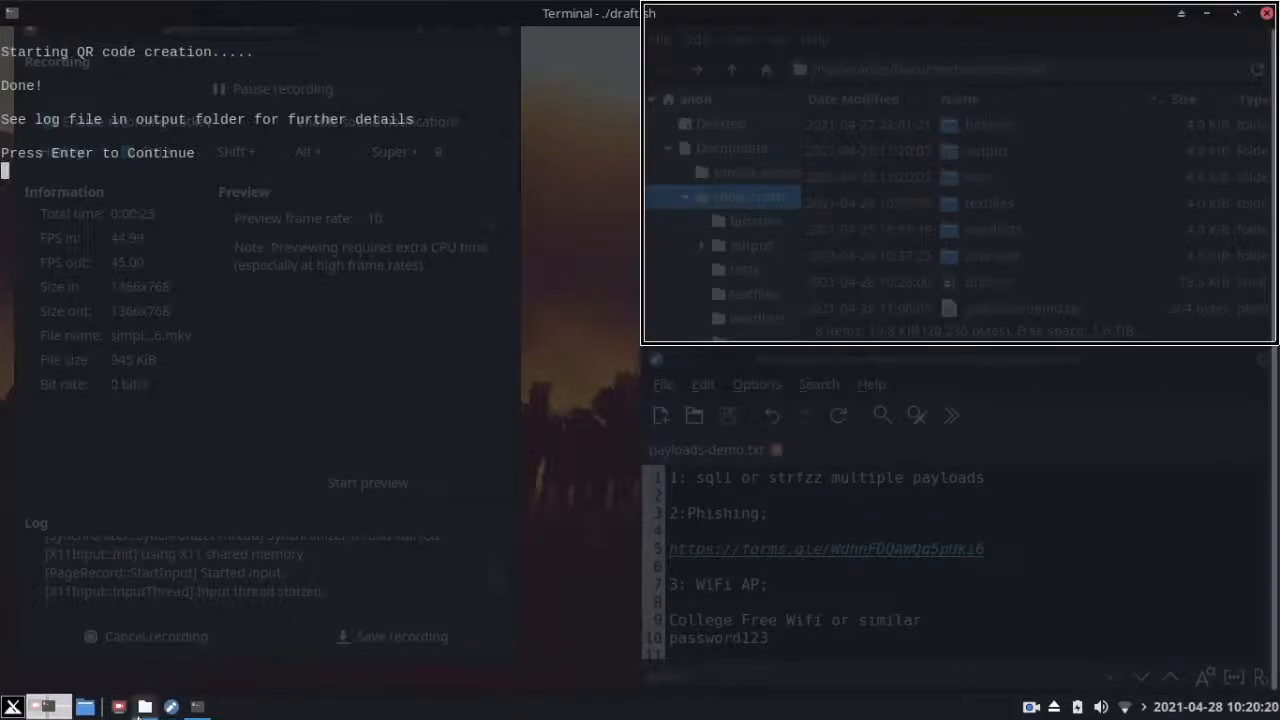
Step: Browse the output/sqli folder of 159 QR PNGs and view one generated image
{"action": "left_click", "coordinate": [750, 244]}
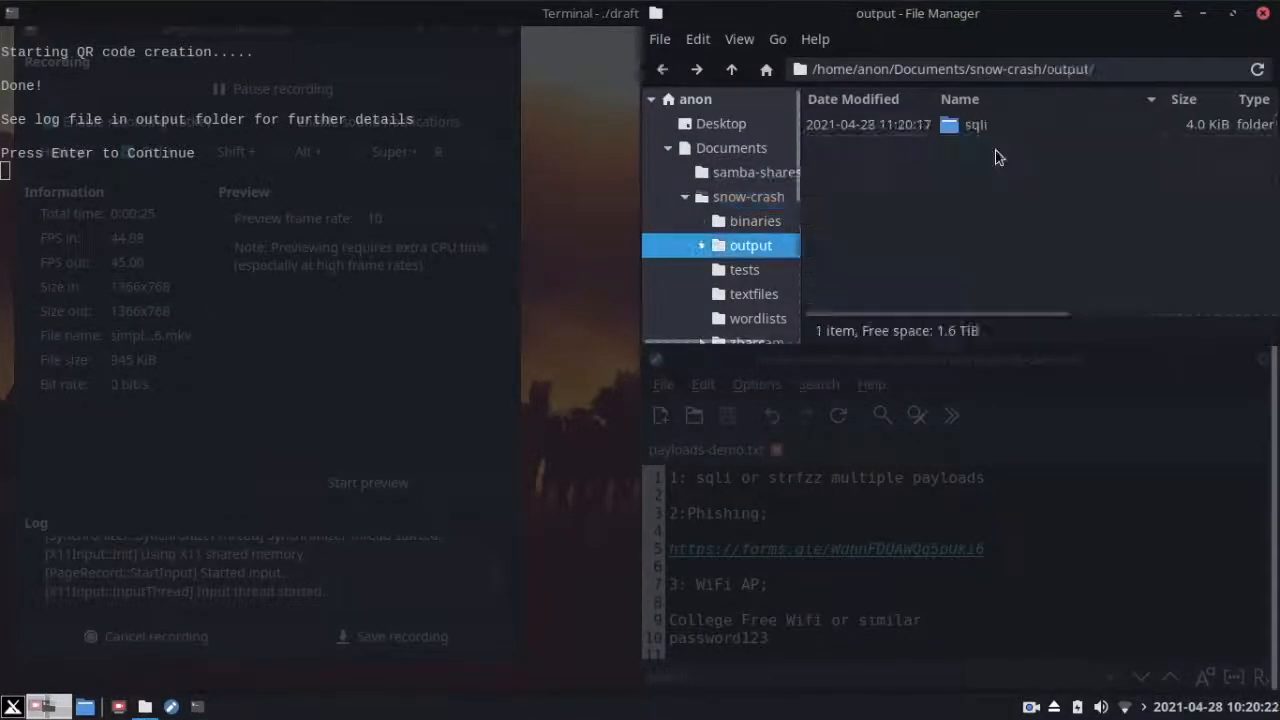
{"action": "double_click", "coordinate": [976, 124]}
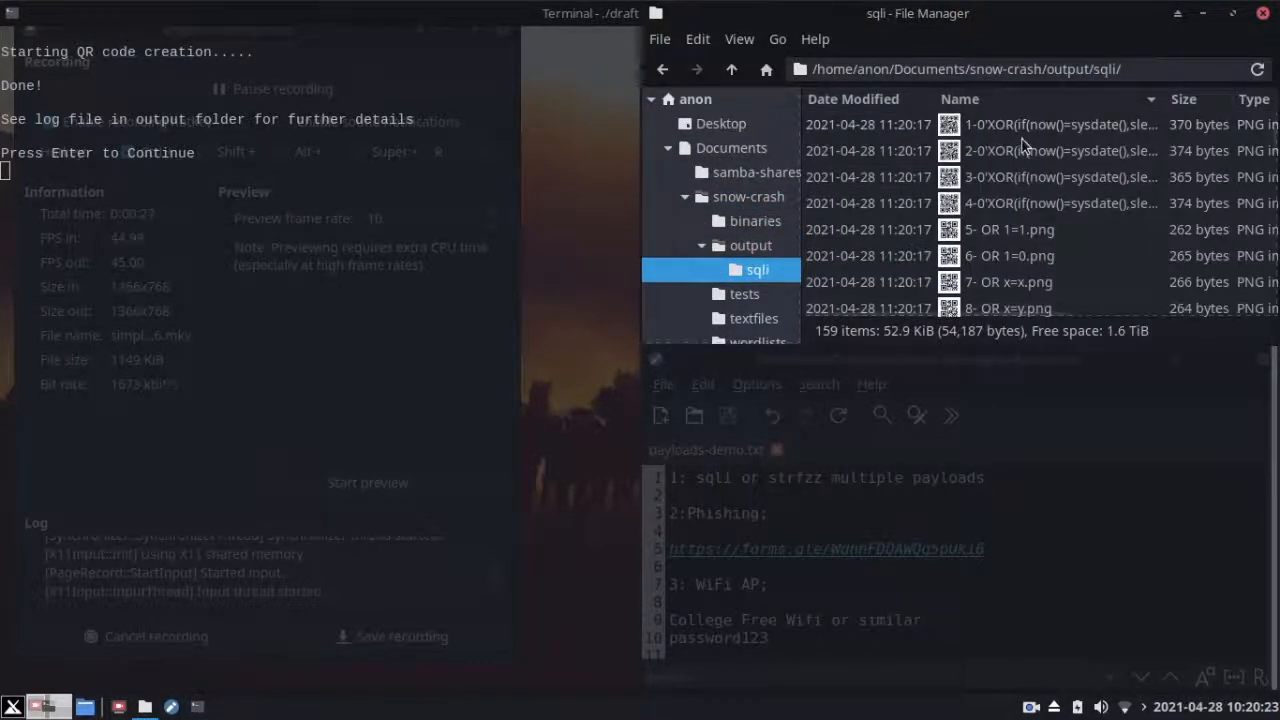
{"action": "double_click", "coordinate": [1060, 150]}
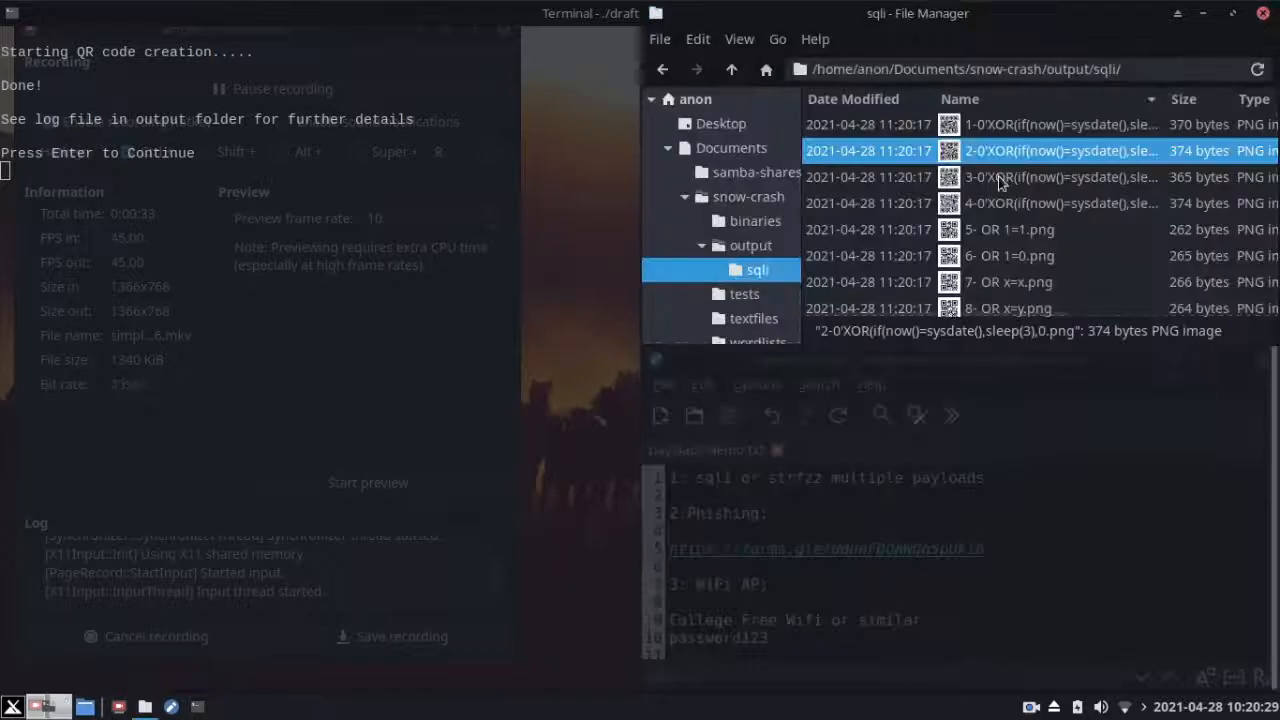
{"action": "left_click", "coordinate": [732, 68]}
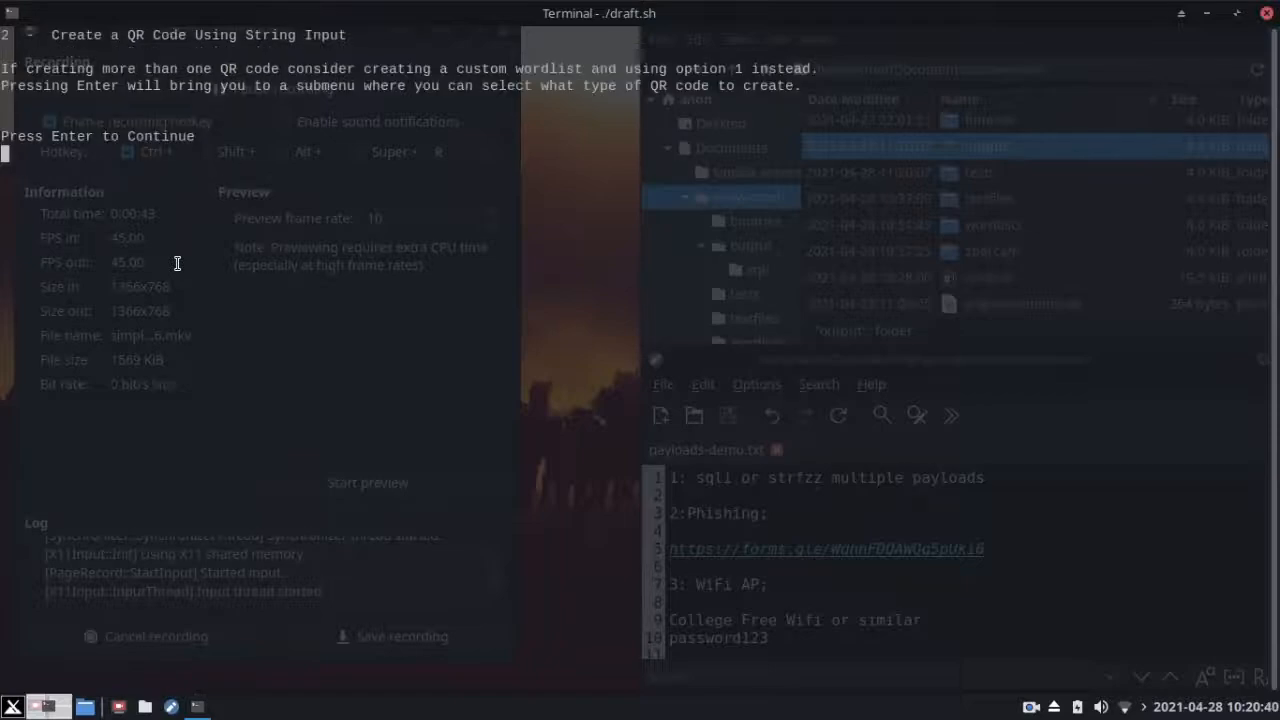
{"action": "key", "text": "Return"}
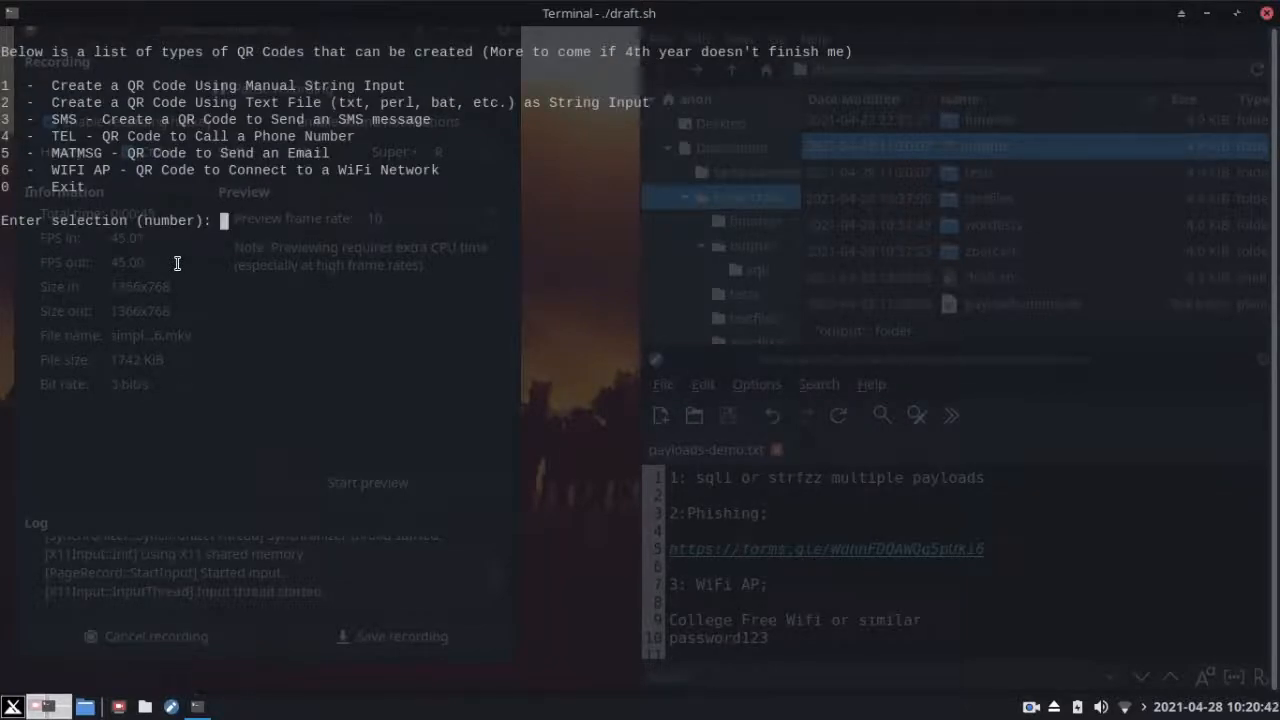
{"action": "type", "text": "1"}
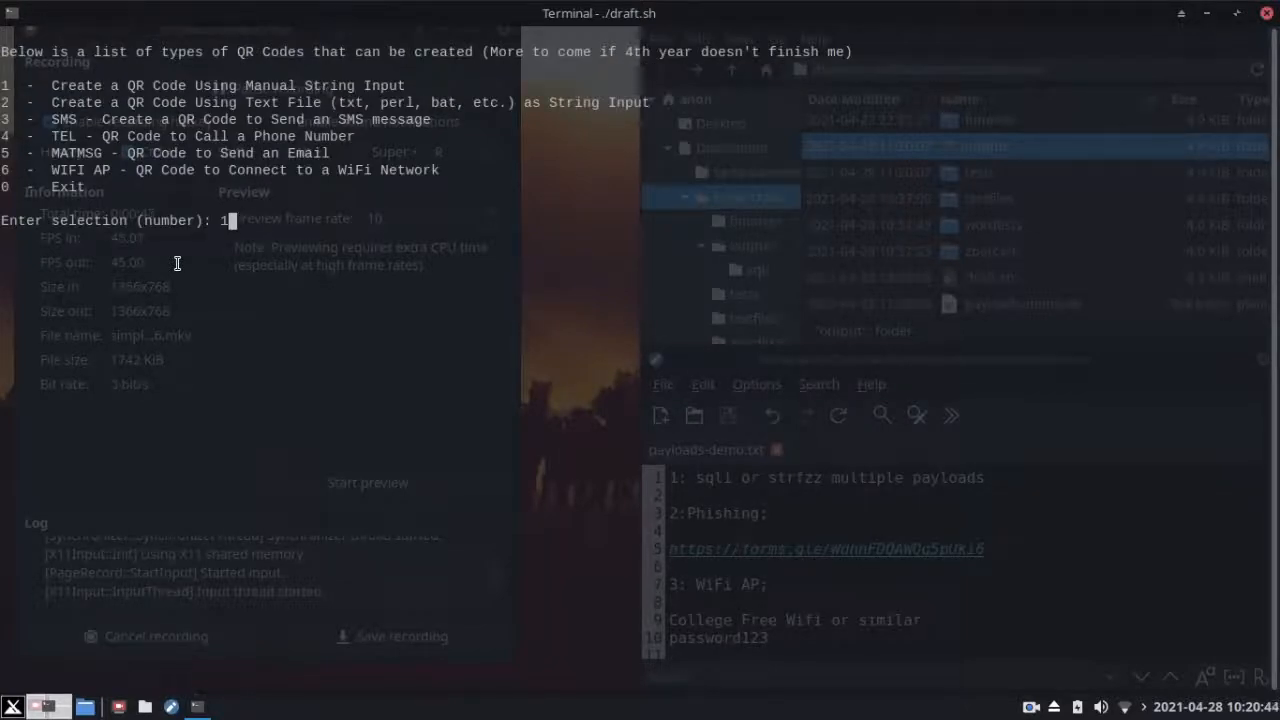
{"action": "key", "text": "Return"}
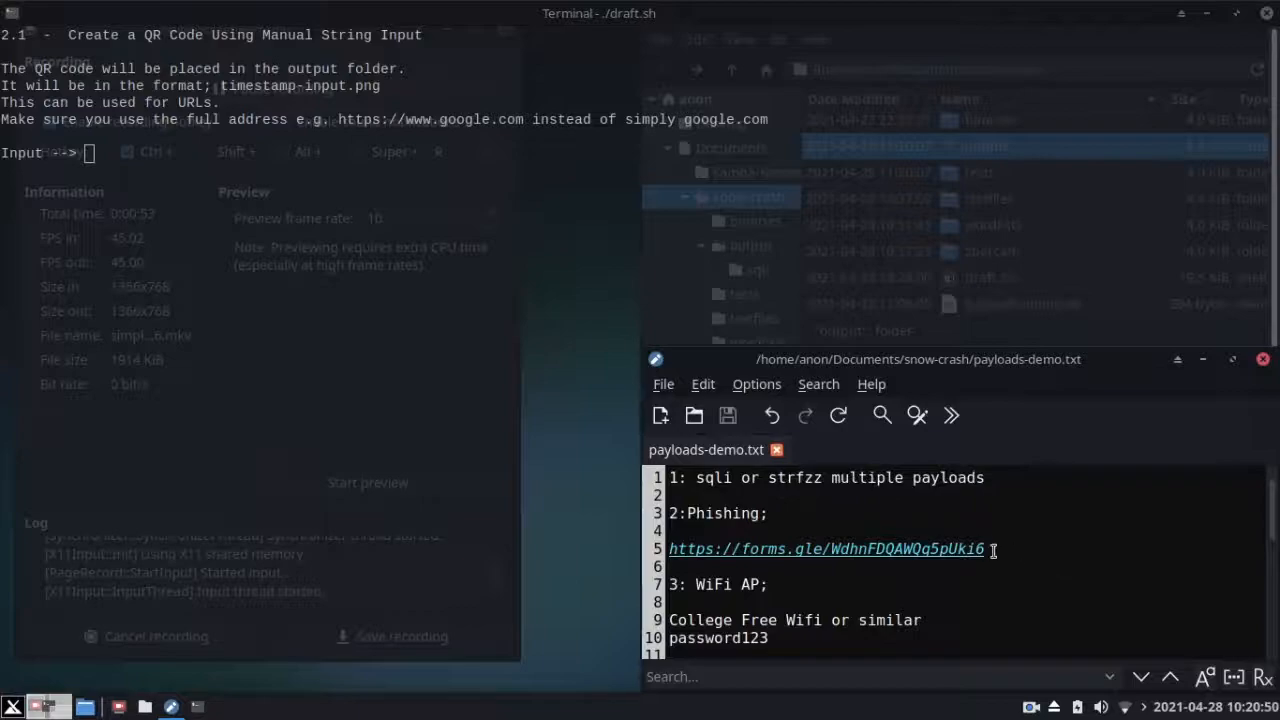
{"action": "triple_click", "coordinate": [826, 548]}
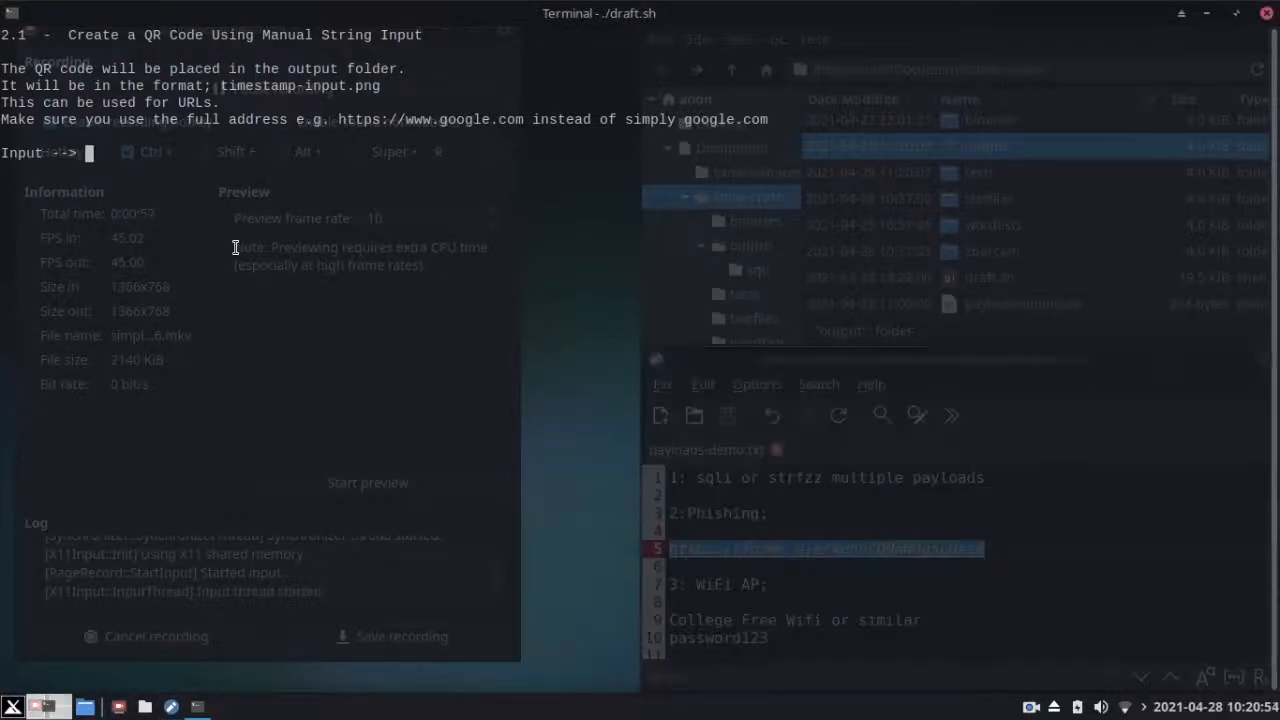
{"action": "type", "text": "https://forms.gle/WdhnFDQAWQq5pUki6"}
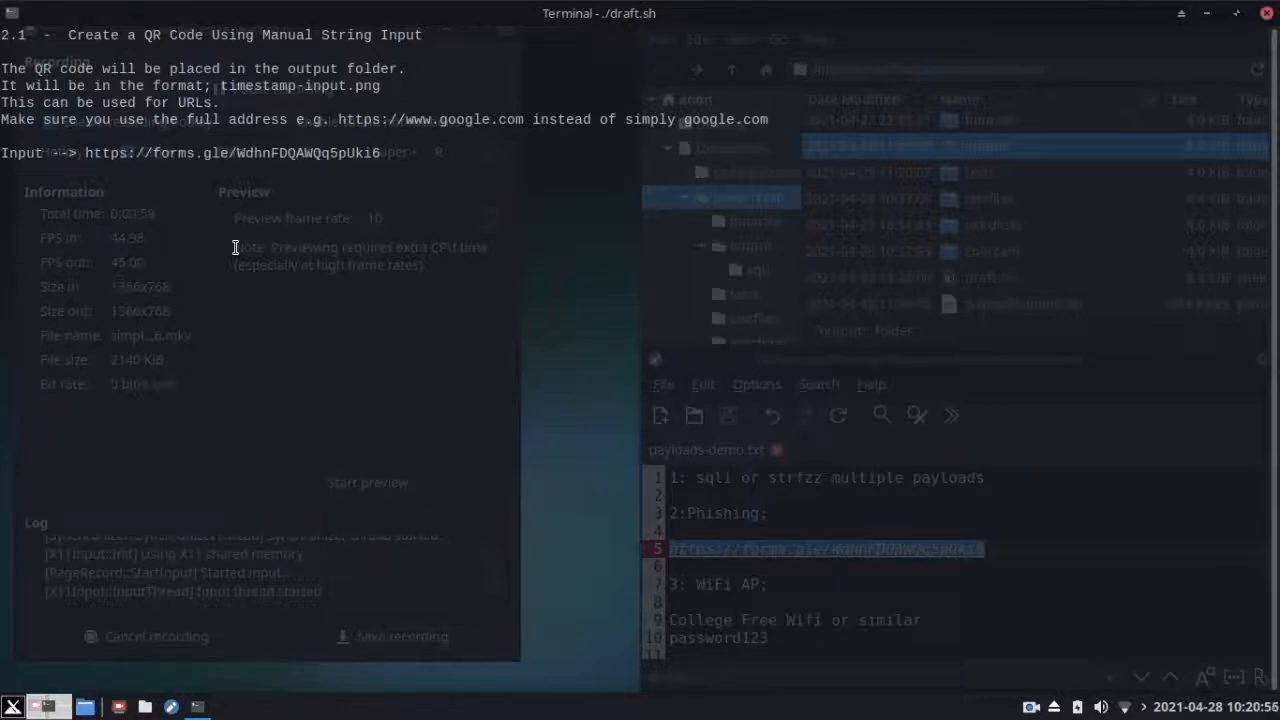
{"action": "key", "text": "Return"}
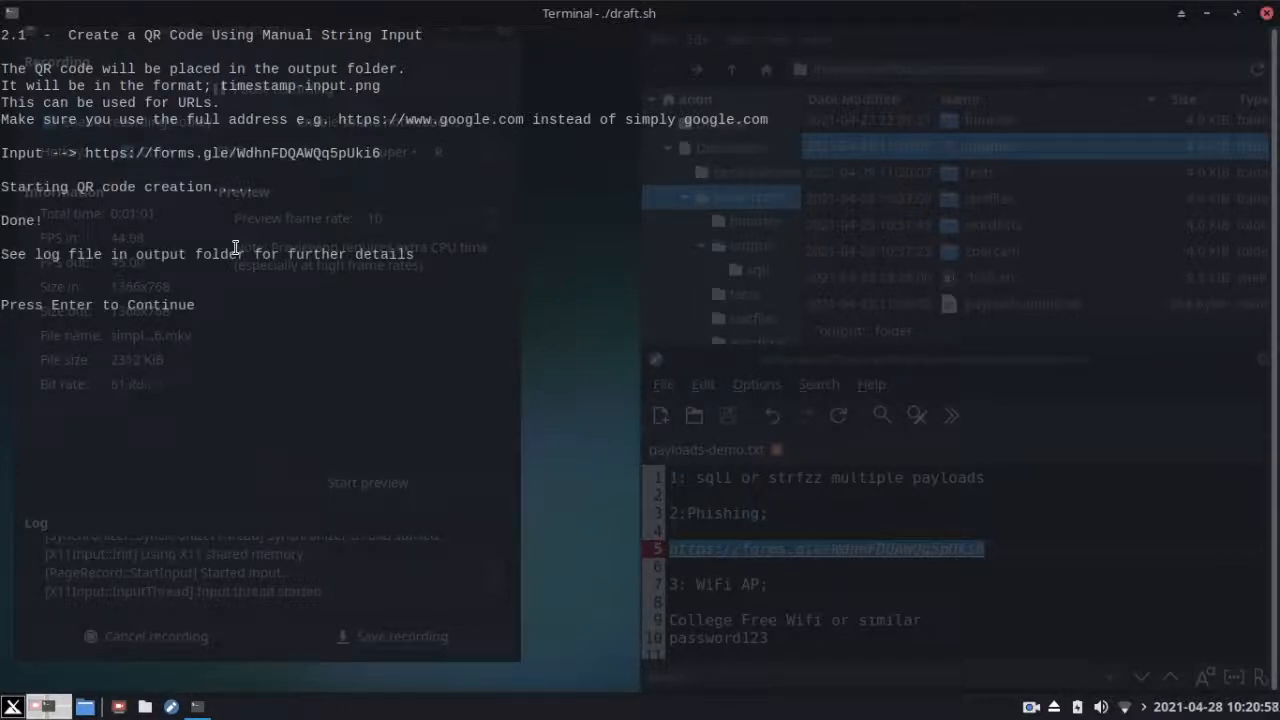
{"action": "key", "text": "Return"}
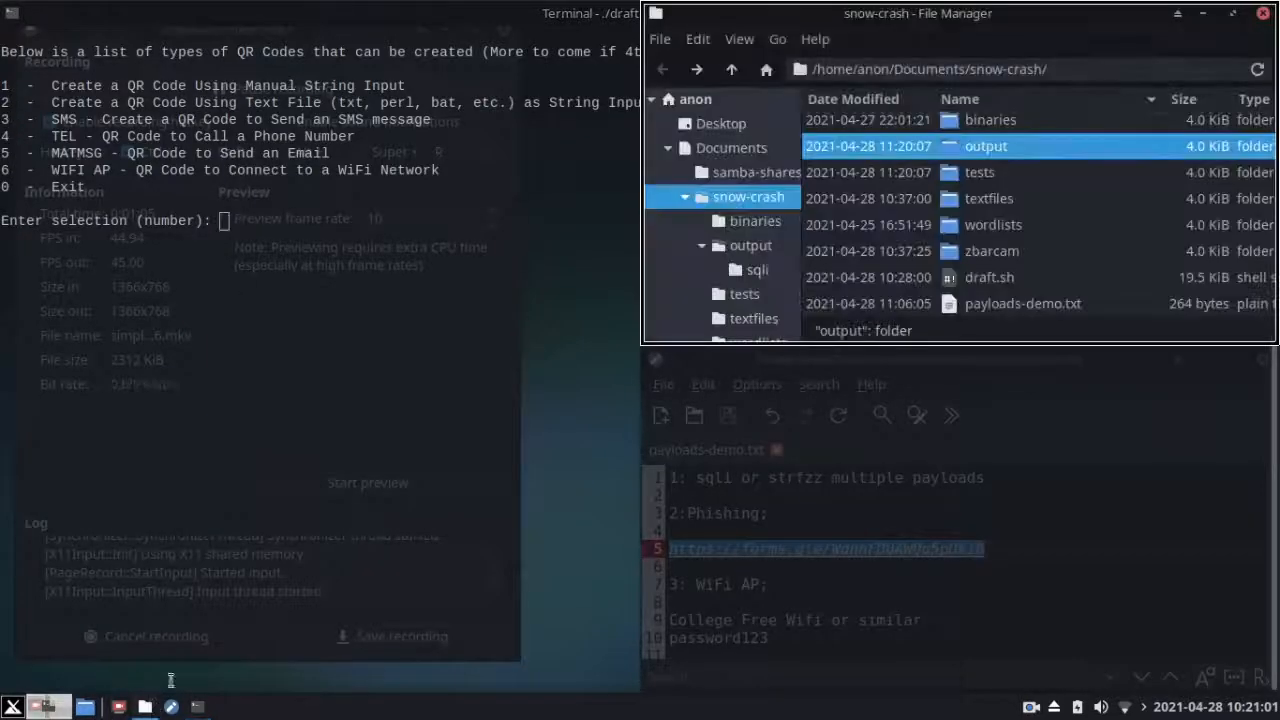
Step: Show the output folder listing the new phishing-link QR image
{"action": "double_click", "coordinate": [986, 146]}
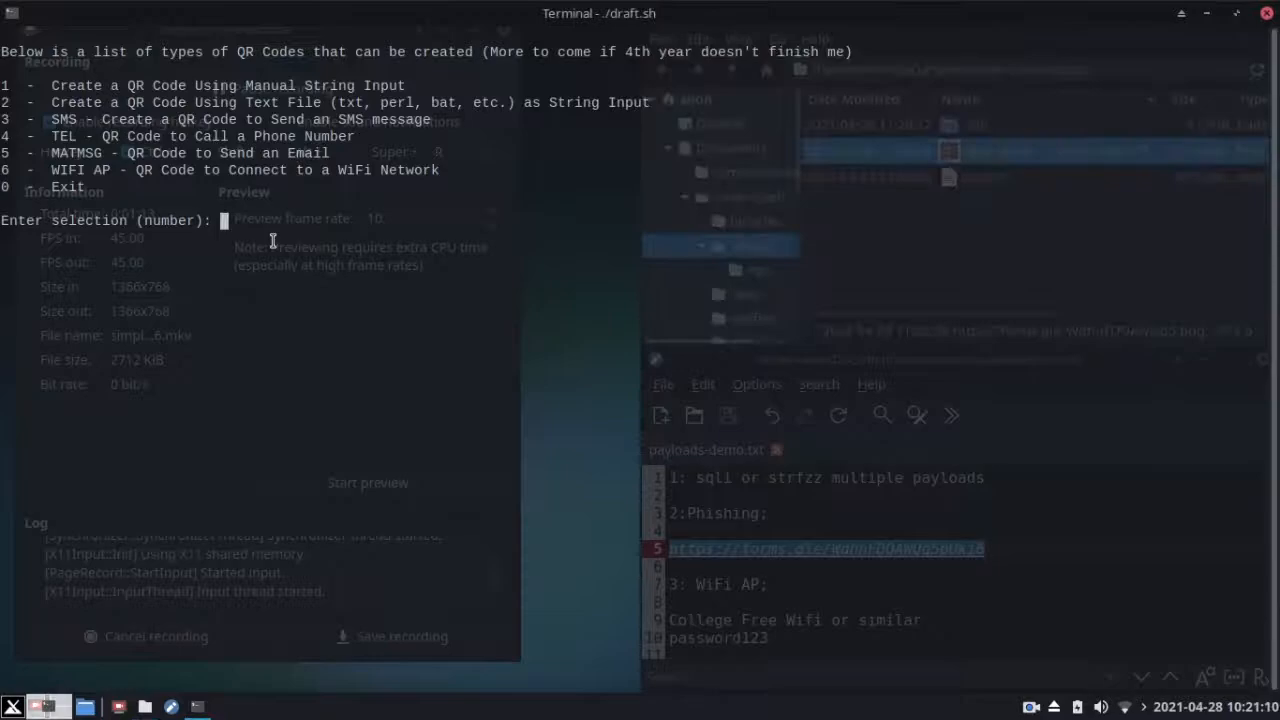
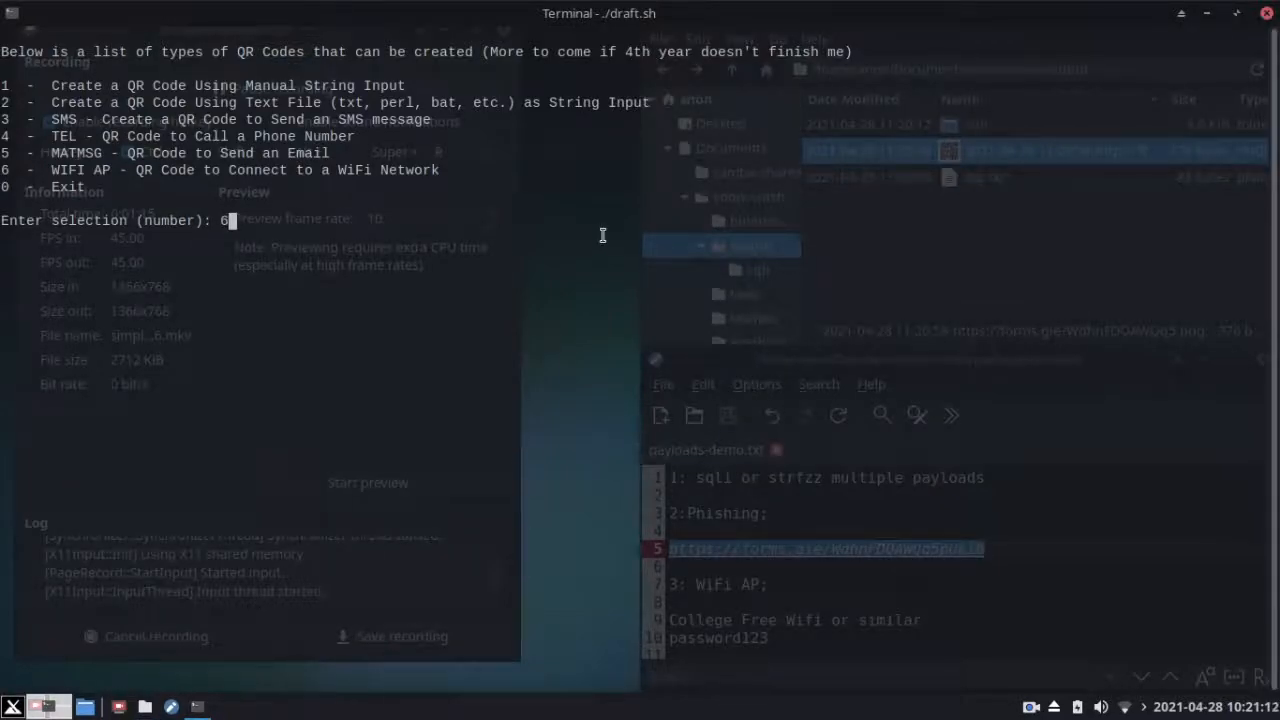
Step: Generate a WiFi QR code for SSID 'College Student Wifi' with its password and WPA/WPA2 security
{"action": "key", "text": "Return"}
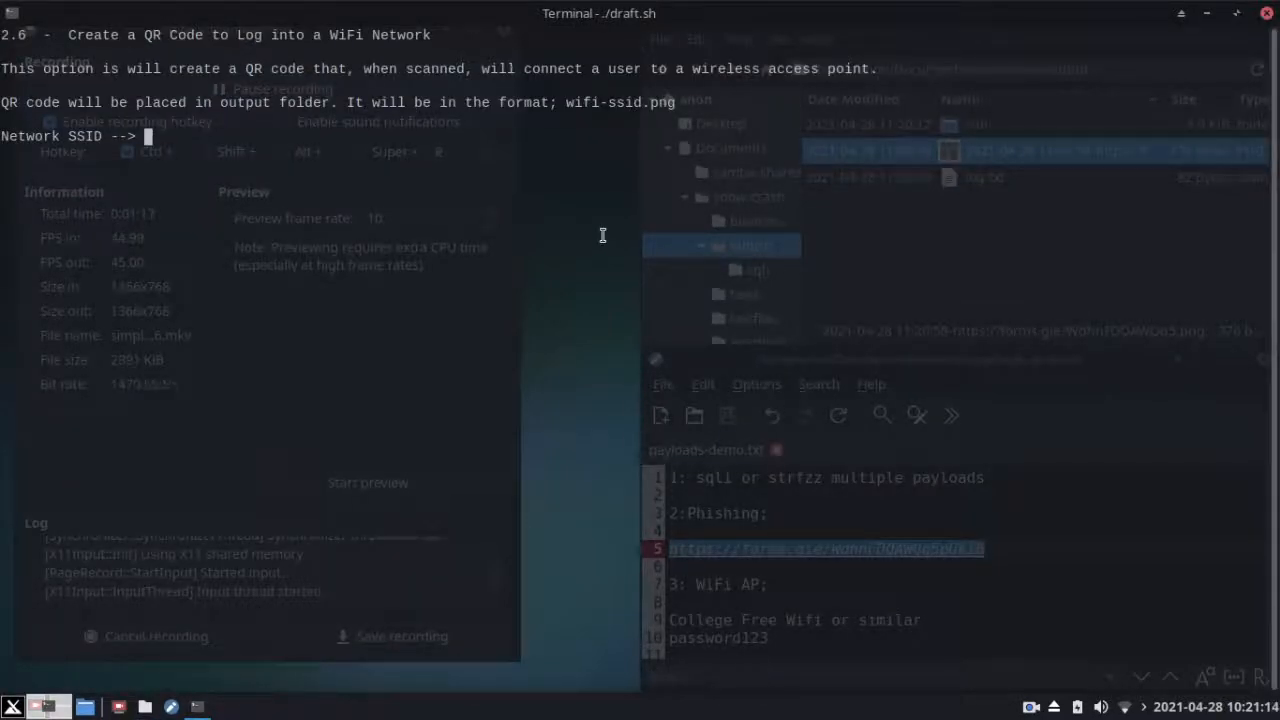
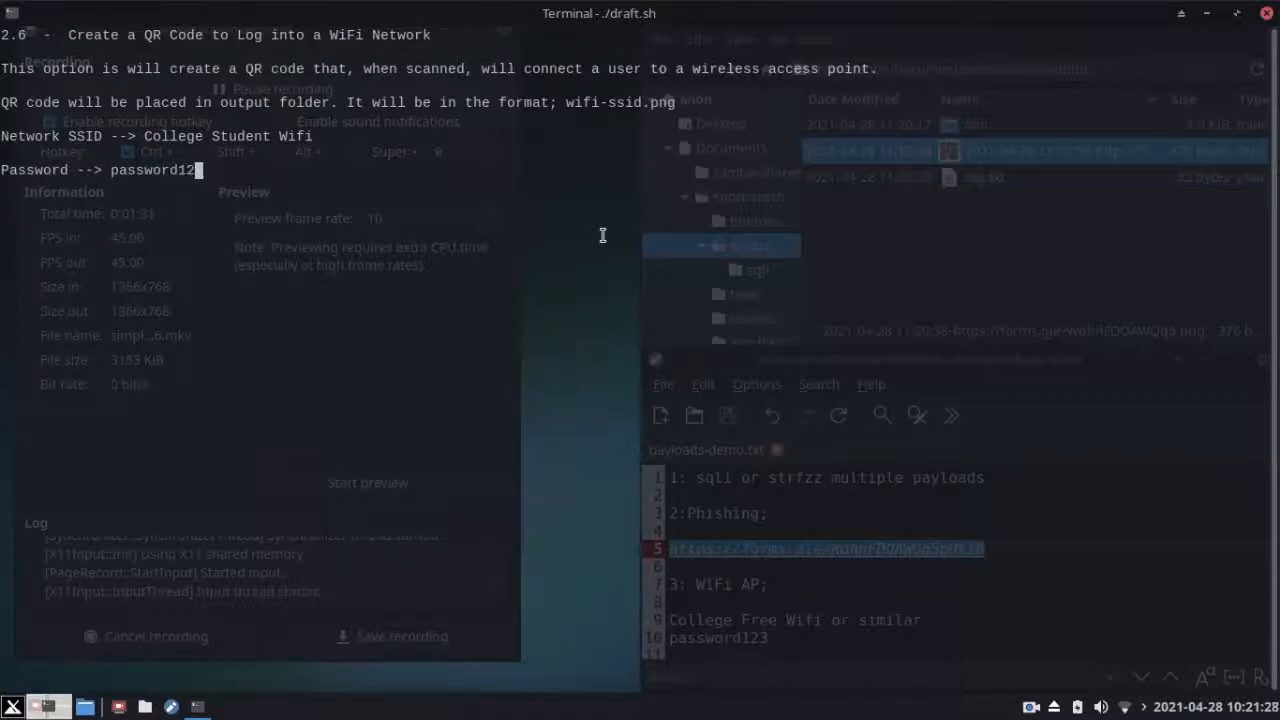
{"action": "key", "text": "Return"}
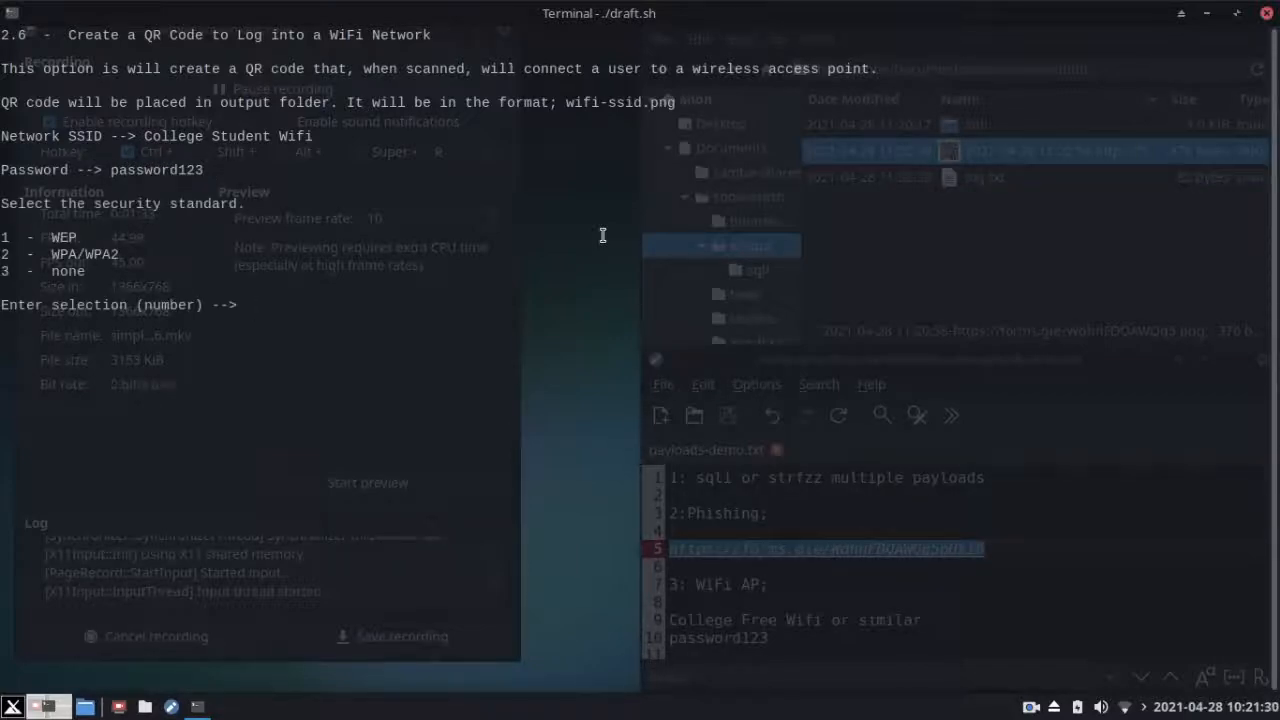
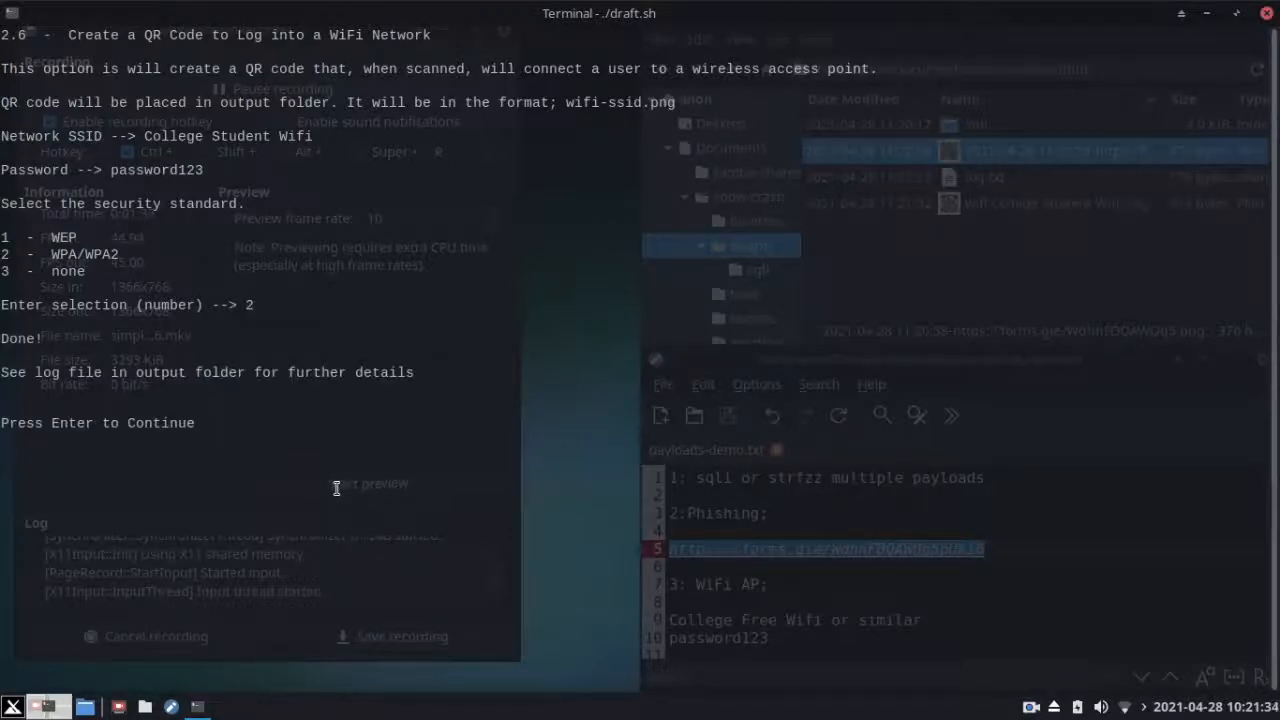
{"action": "key", "text": "Return"}
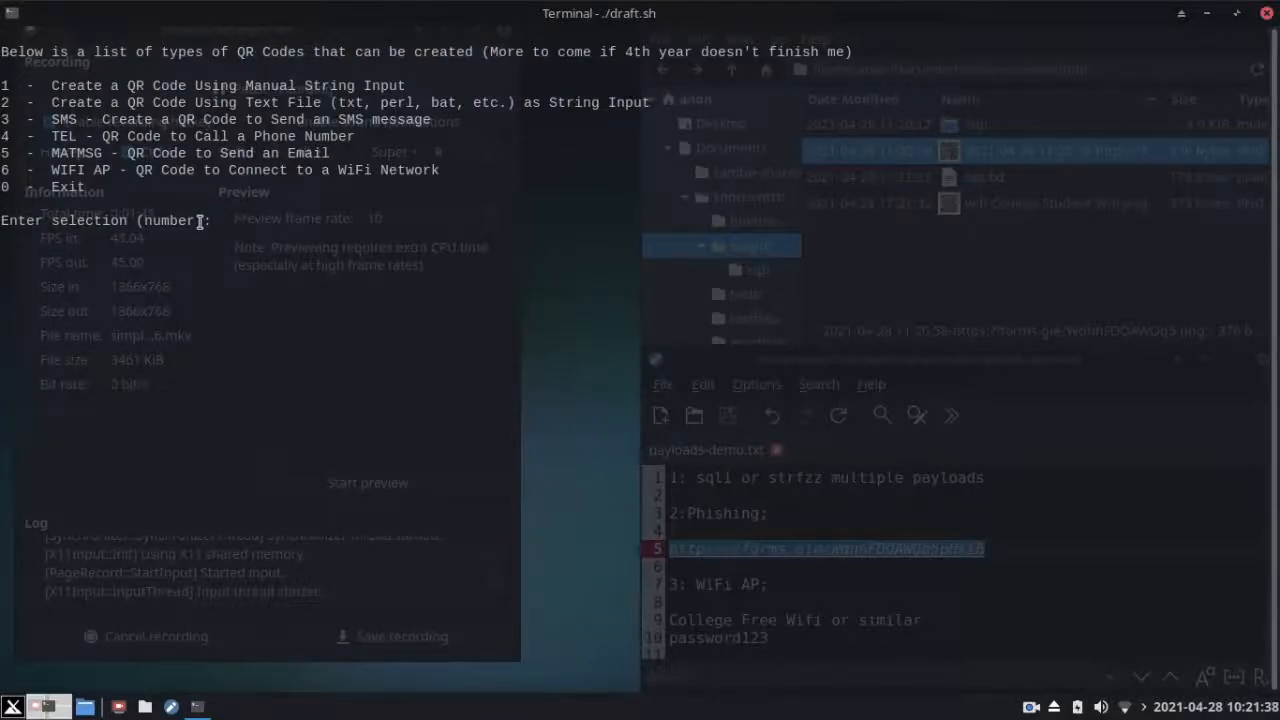
Step: Build a TEL QR code for the USSD string *#*#3424#*#* taken from payloads-demo.txt
{"action": "type", "text": "4"}
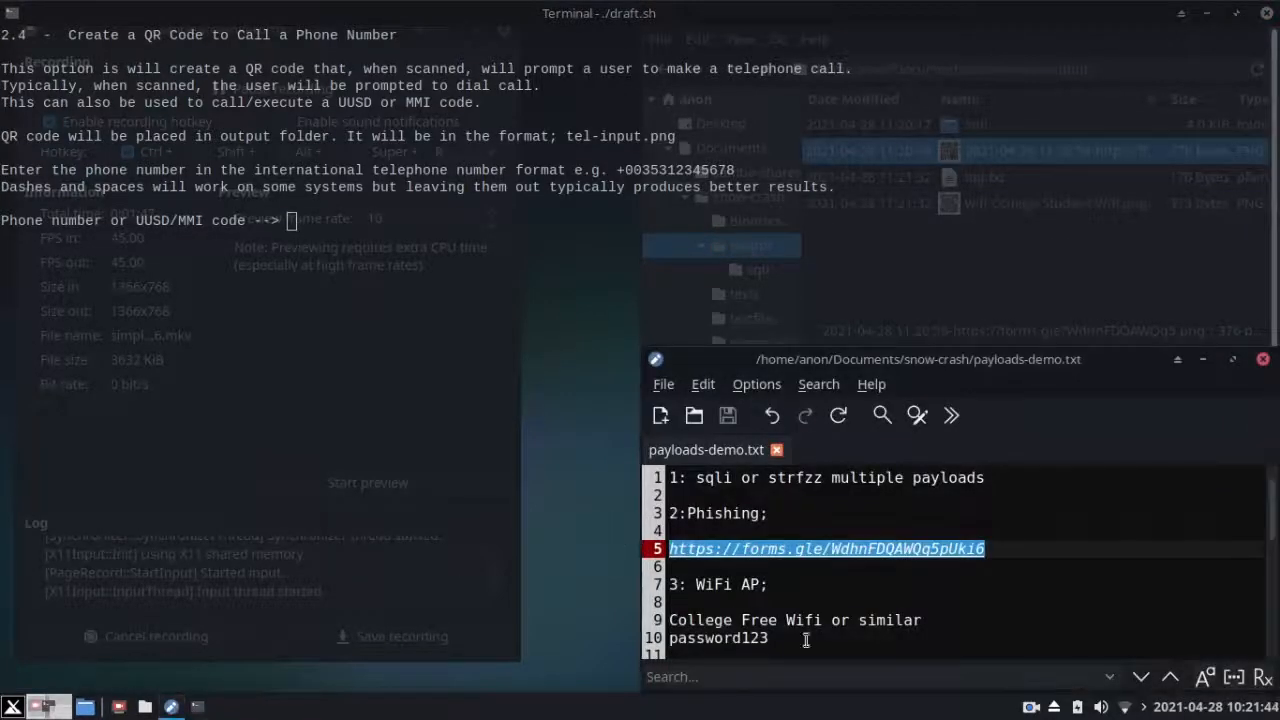
{"action": "scroll", "scroll_direction": "down", "scroll_amount": 3}
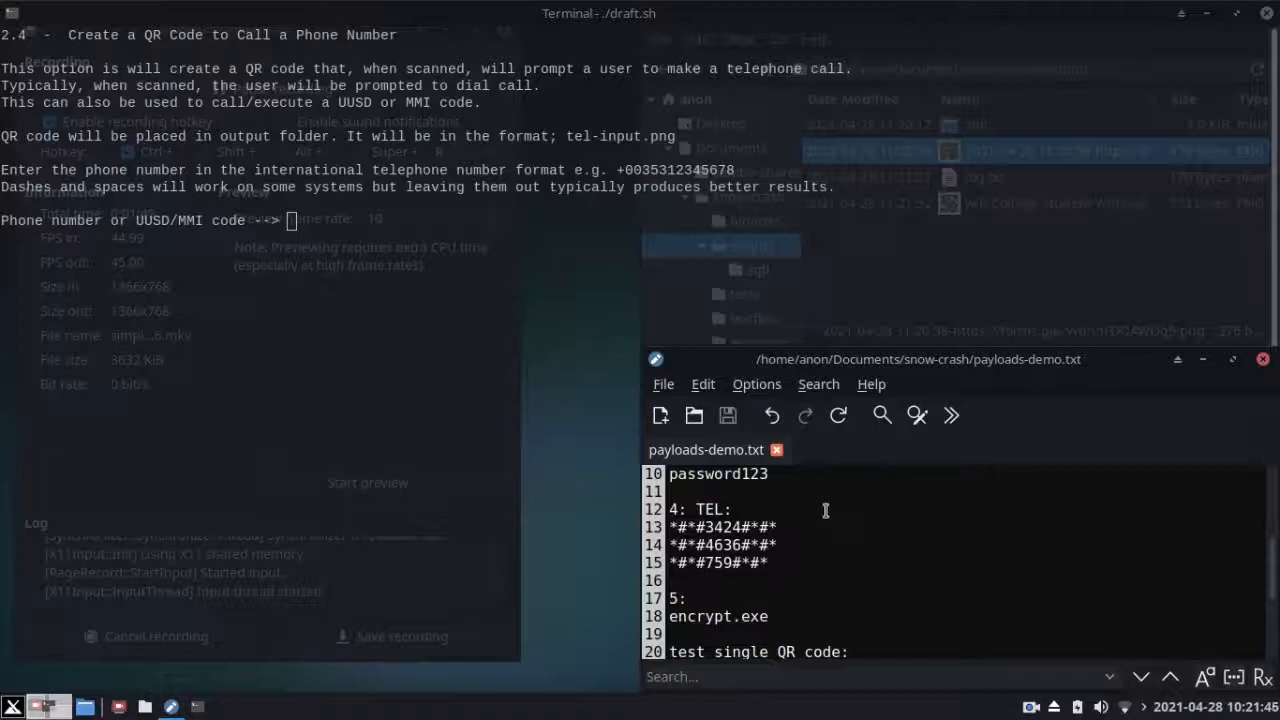
{"action": "double_click", "coordinate": [722, 526]}
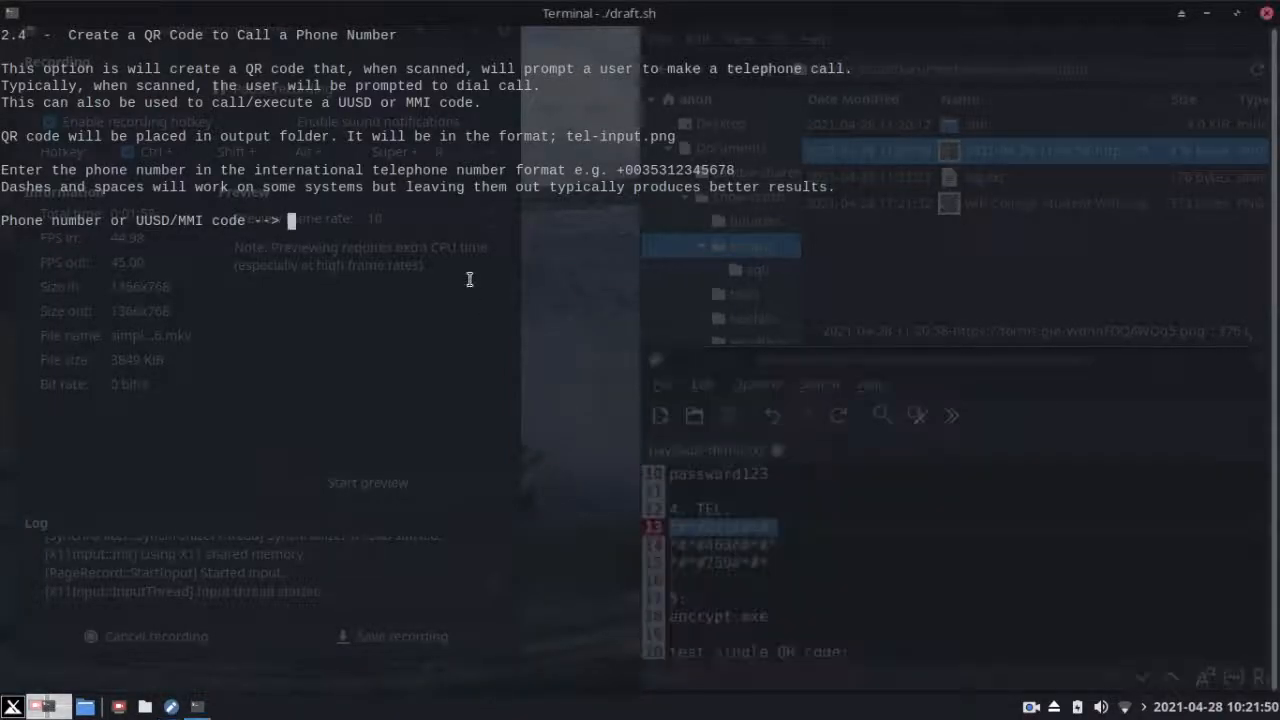
{"action": "type", "text": "*#*#3424#*#*"}
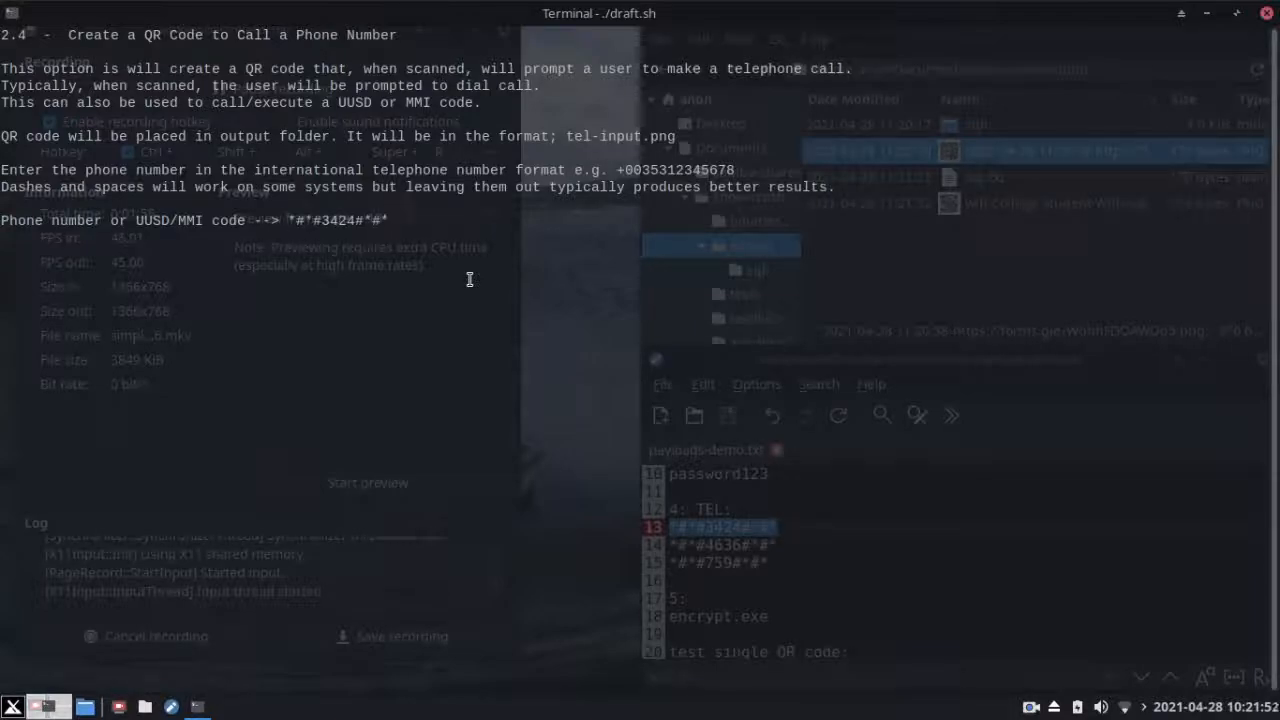
{"action": "key", "text": "Return"}
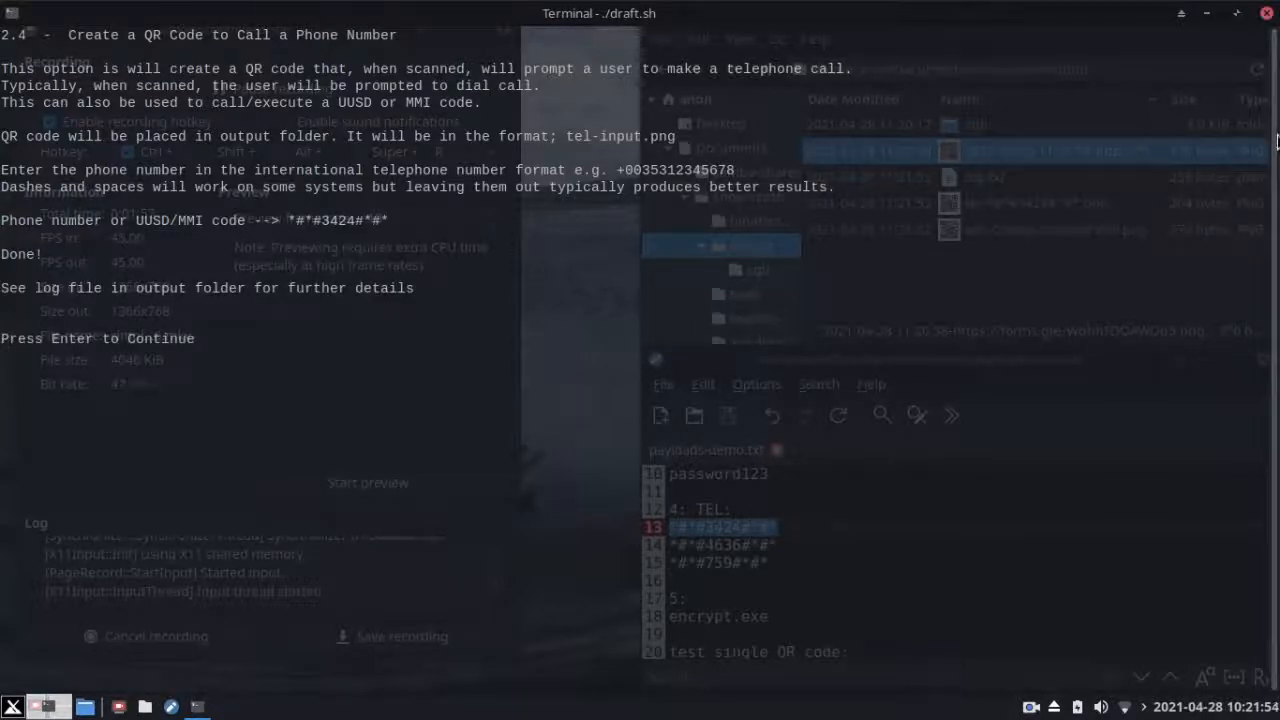
{"action": "mouse_move", "coordinate": [486, 420]}
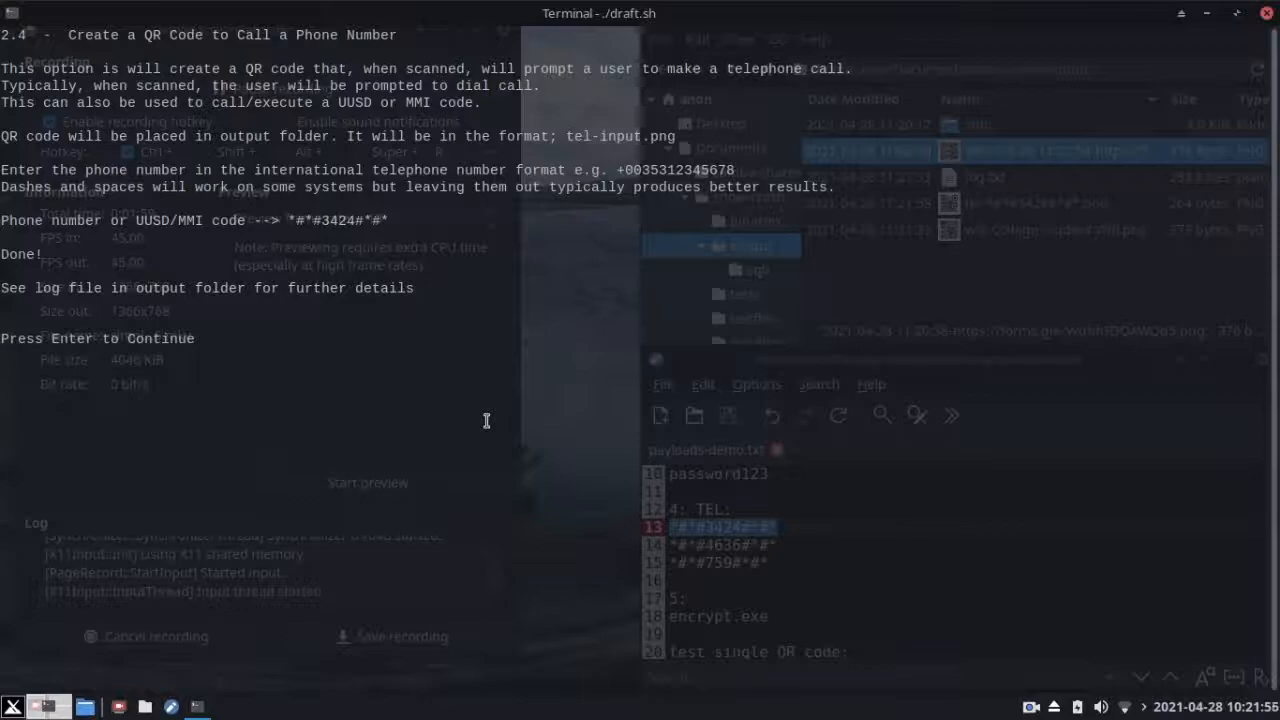
{"action": "key", "text": "Return"}
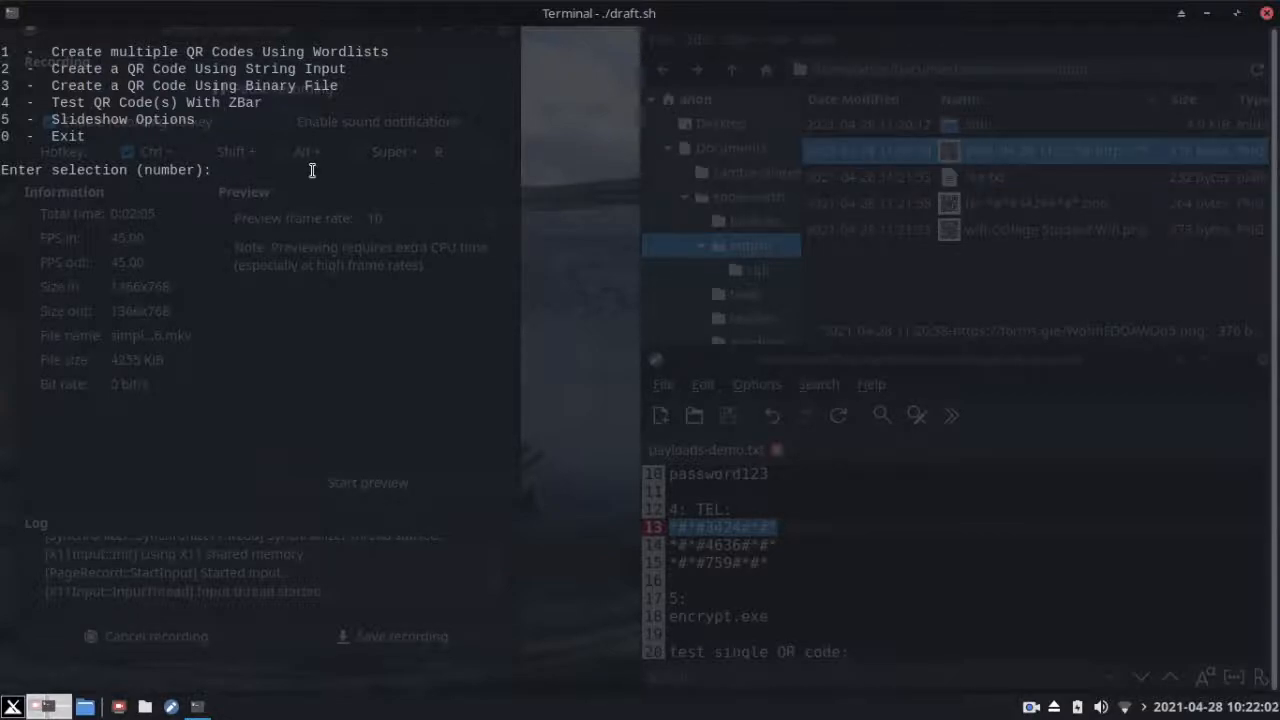
Step: Encode the binary file encrypt.exe into a QR code via option 3
{"action": "type", "text": "3"}
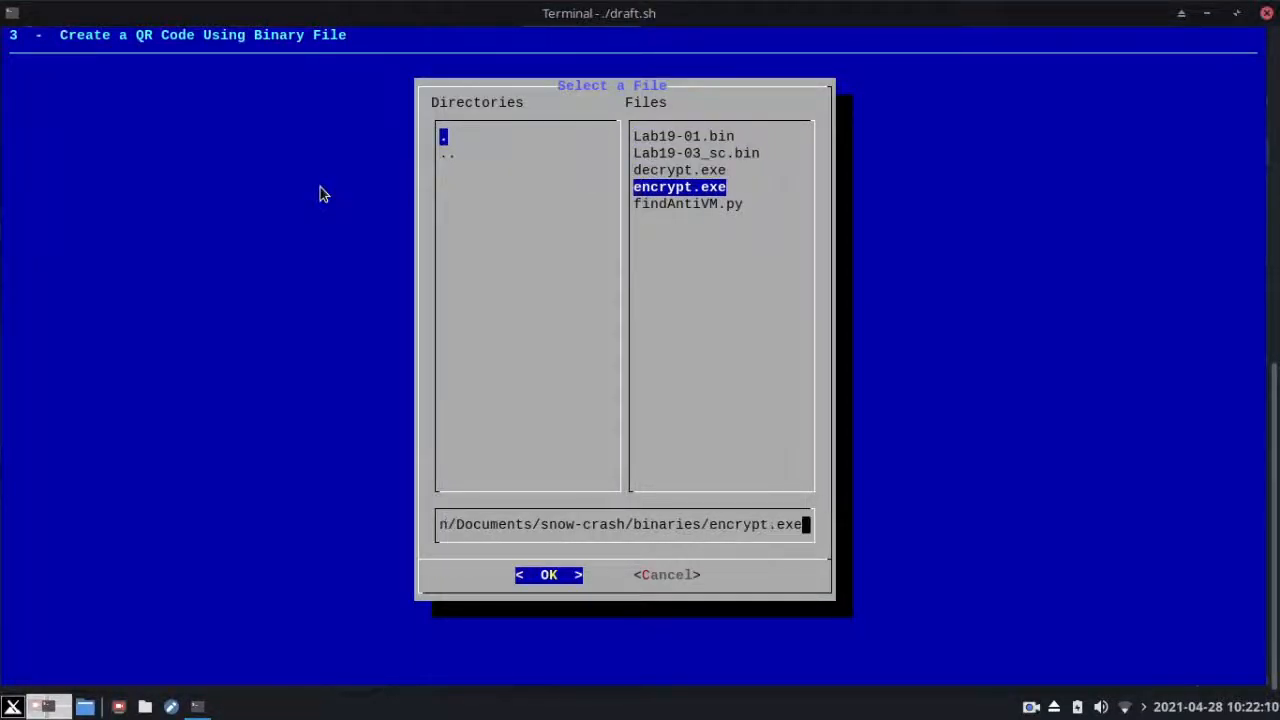
{"action": "left_click", "coordinate": [548, 574]}
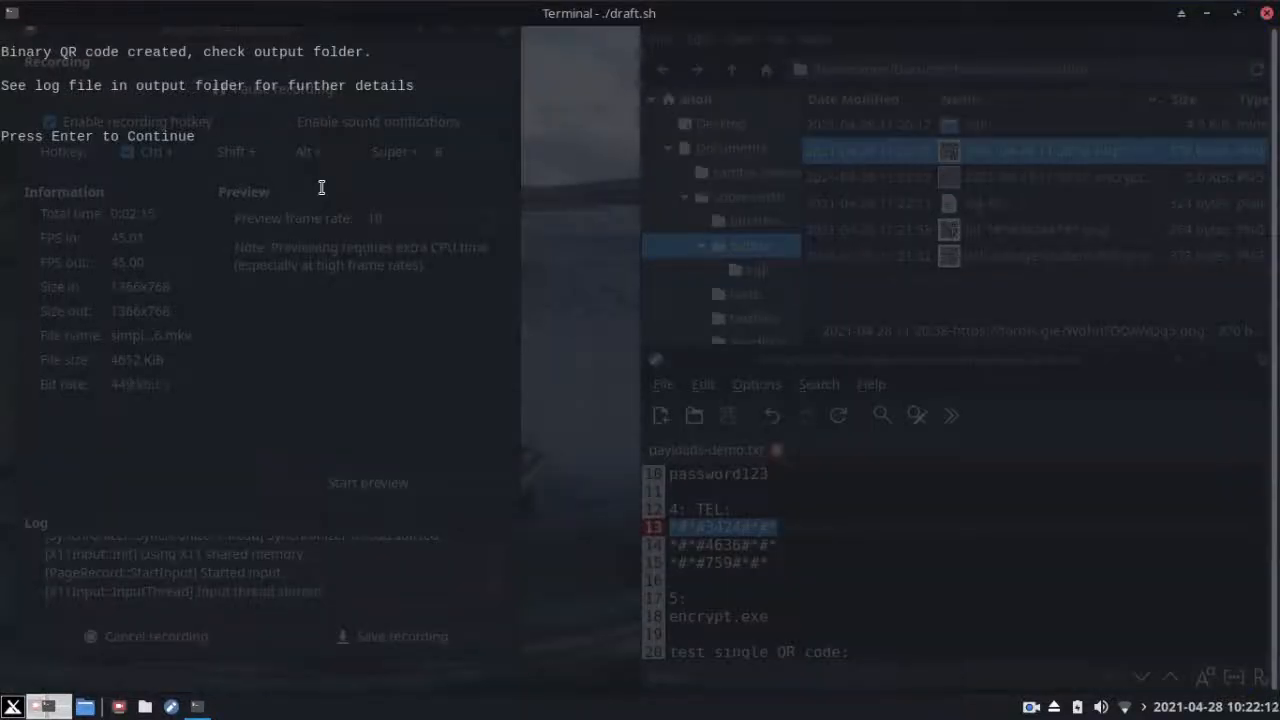
{"action": "key", "text": "Return"}
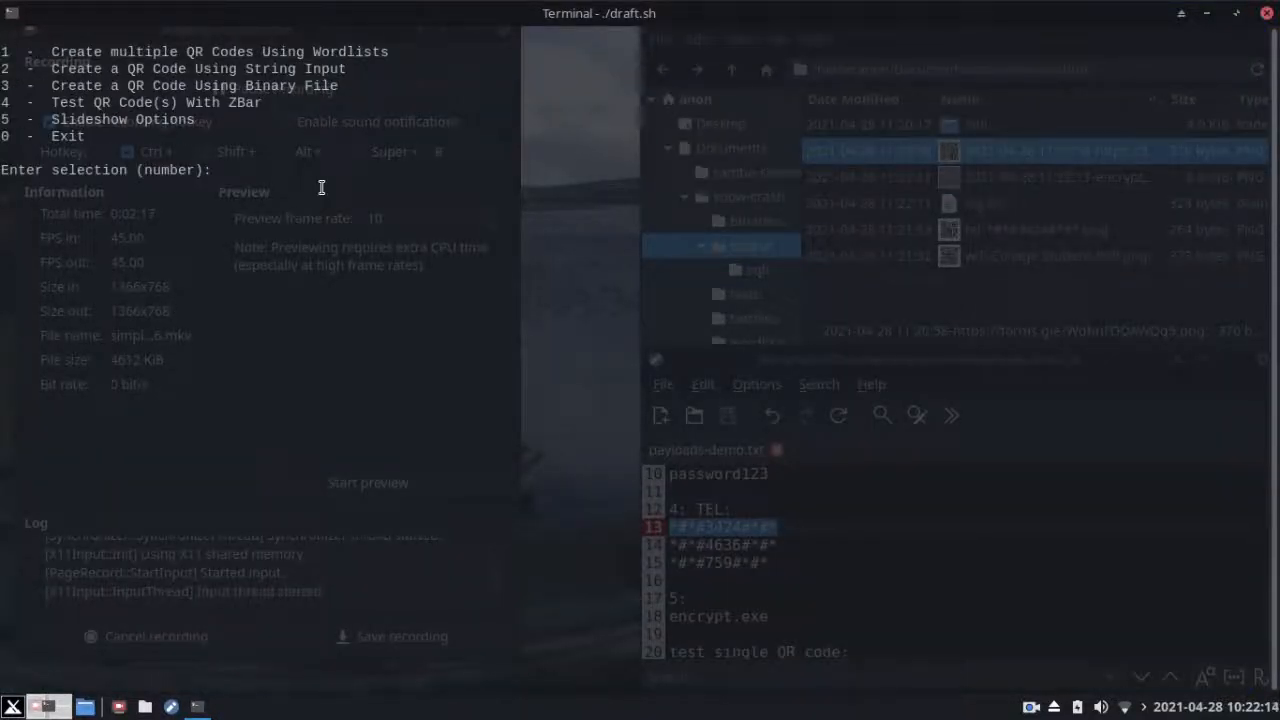
Step: Decode wifi-College Student Wifi.png with the single-QR test to verify its WPA details
{"action": "type", "text": "4"}
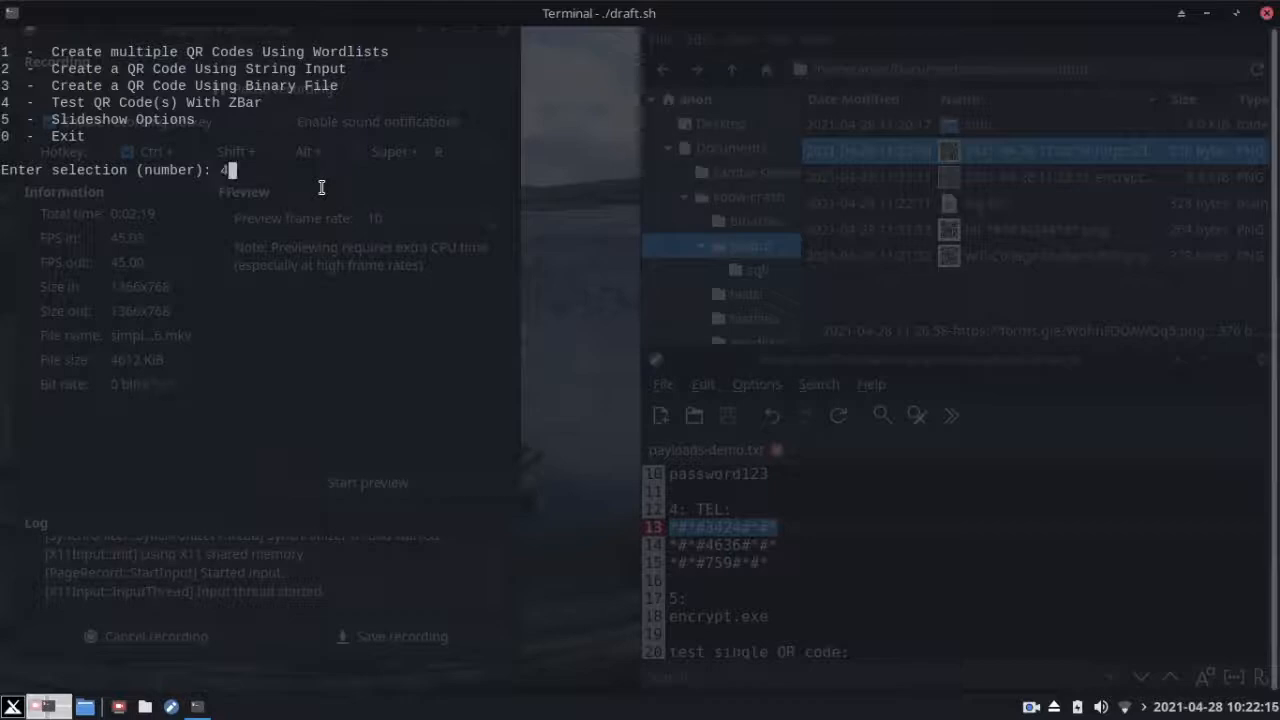
{"action": "key", "text": "Return"}
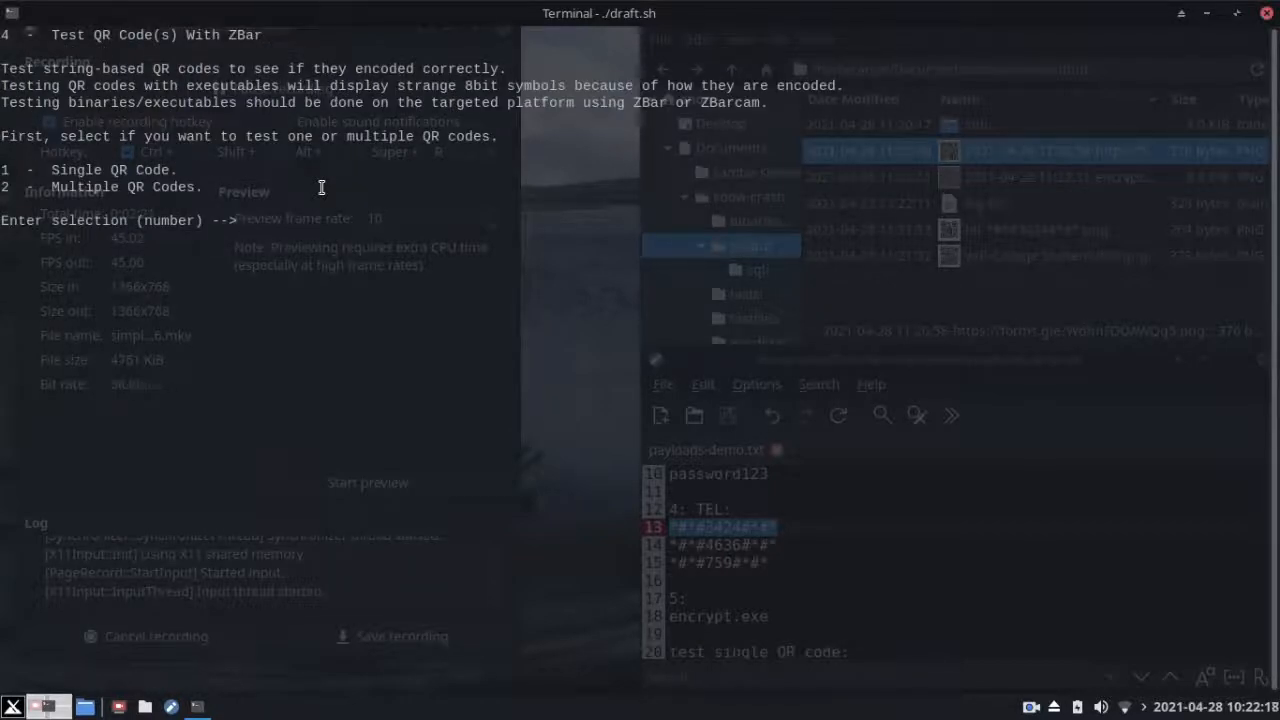
{"action": "type", "text": "1"}
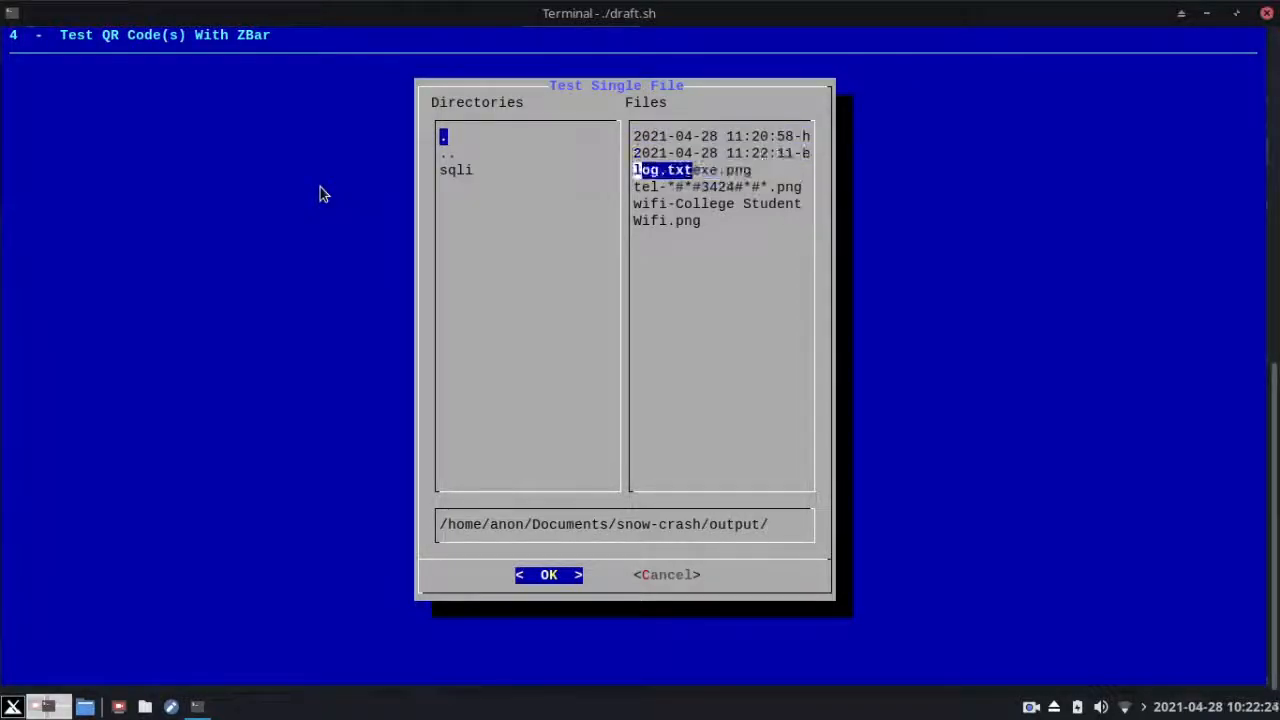
{"action": "left_click", "coordinate": [716, 212]}
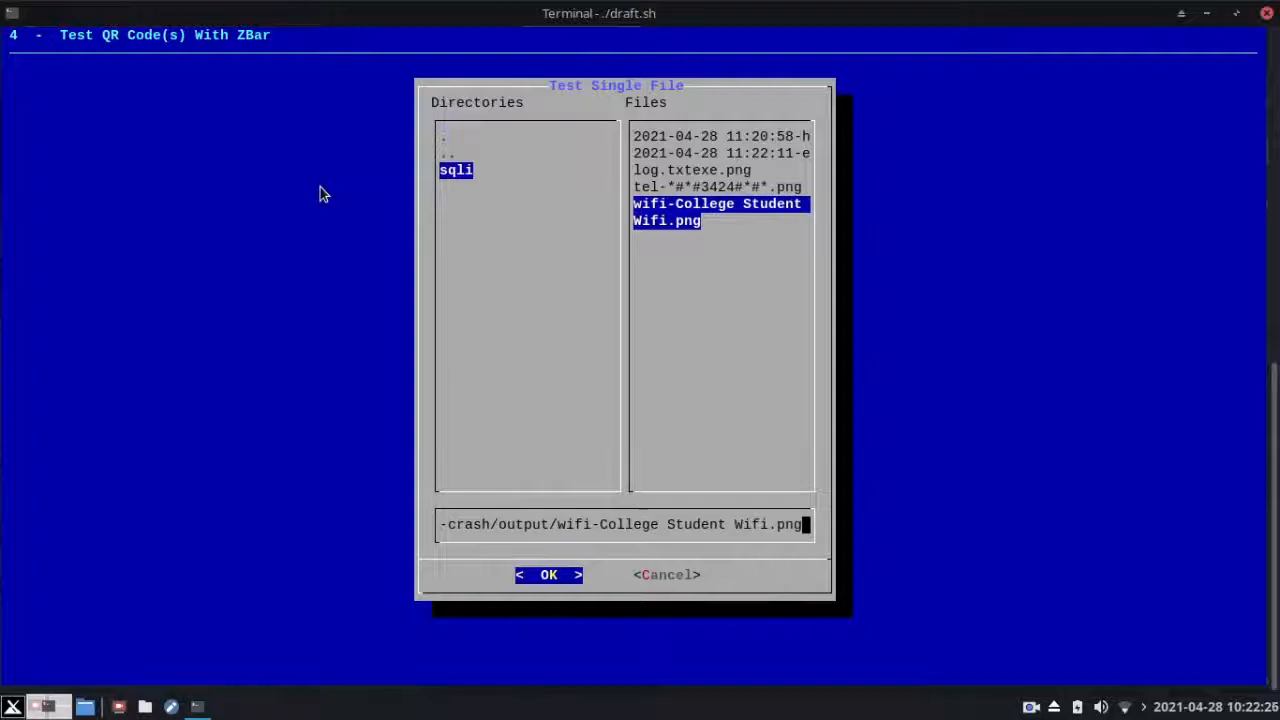
{"action": "left_click", "coordinate": [548, 574]}
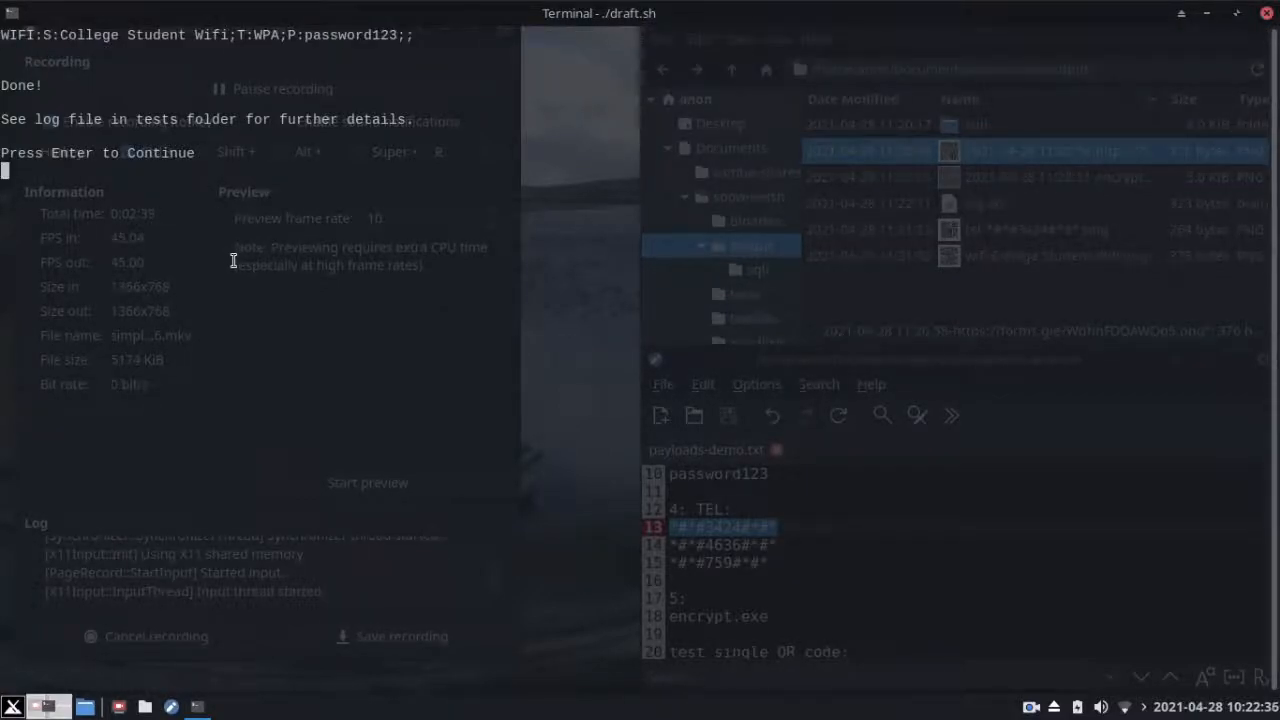
{"action": "key", "text": "Return"}
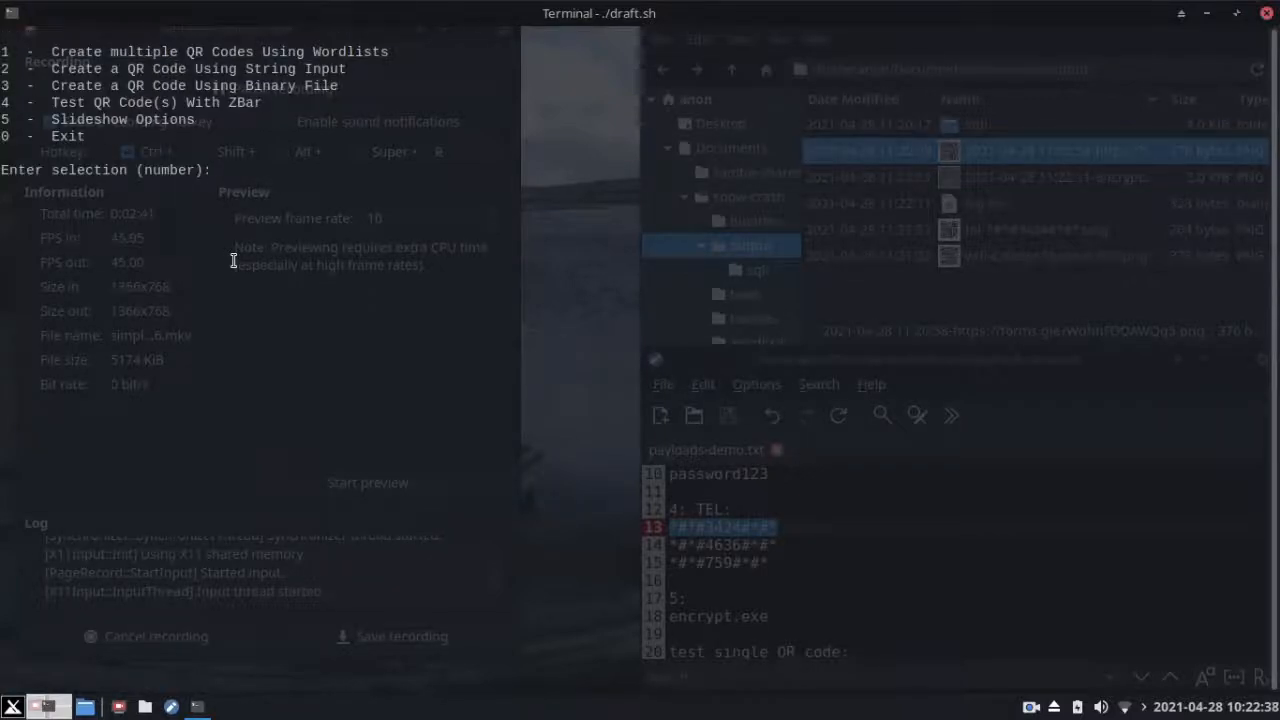
Step: Play a slideshow of the sqli QR code images to completion
{"action": "type", "text": "5"}
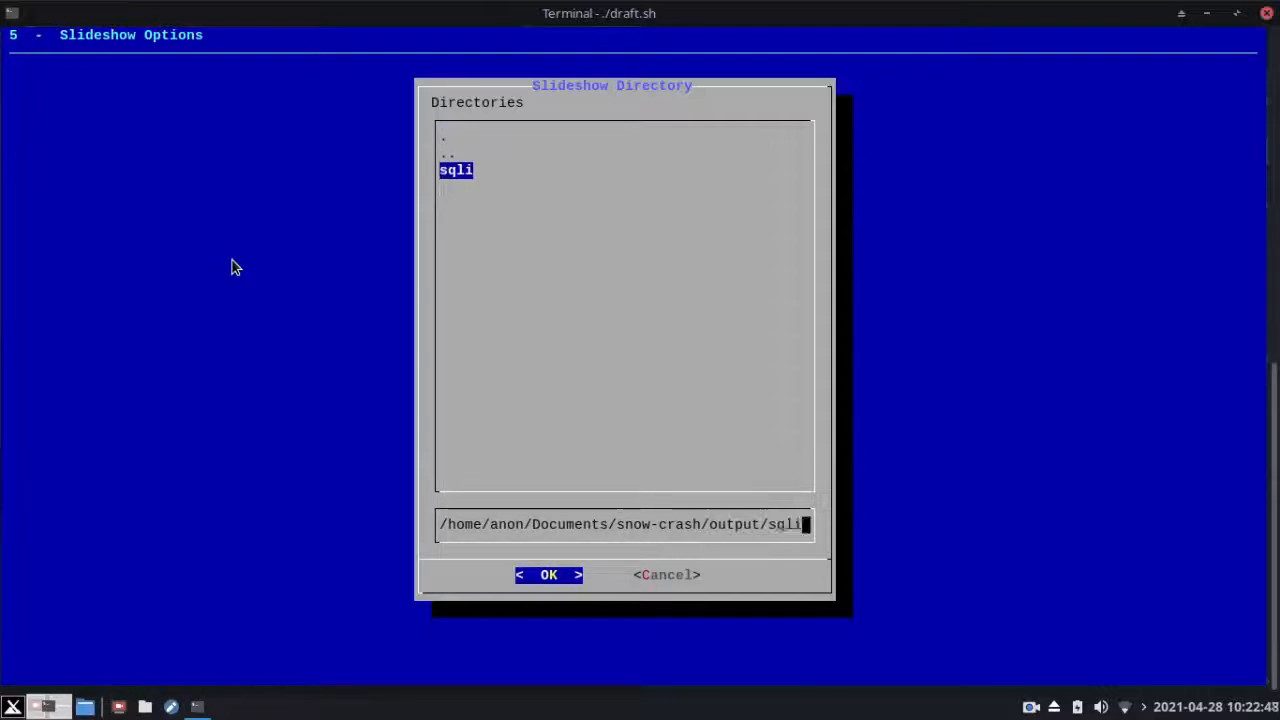
{"action": "left_click", "coordinate": [548, 574]}
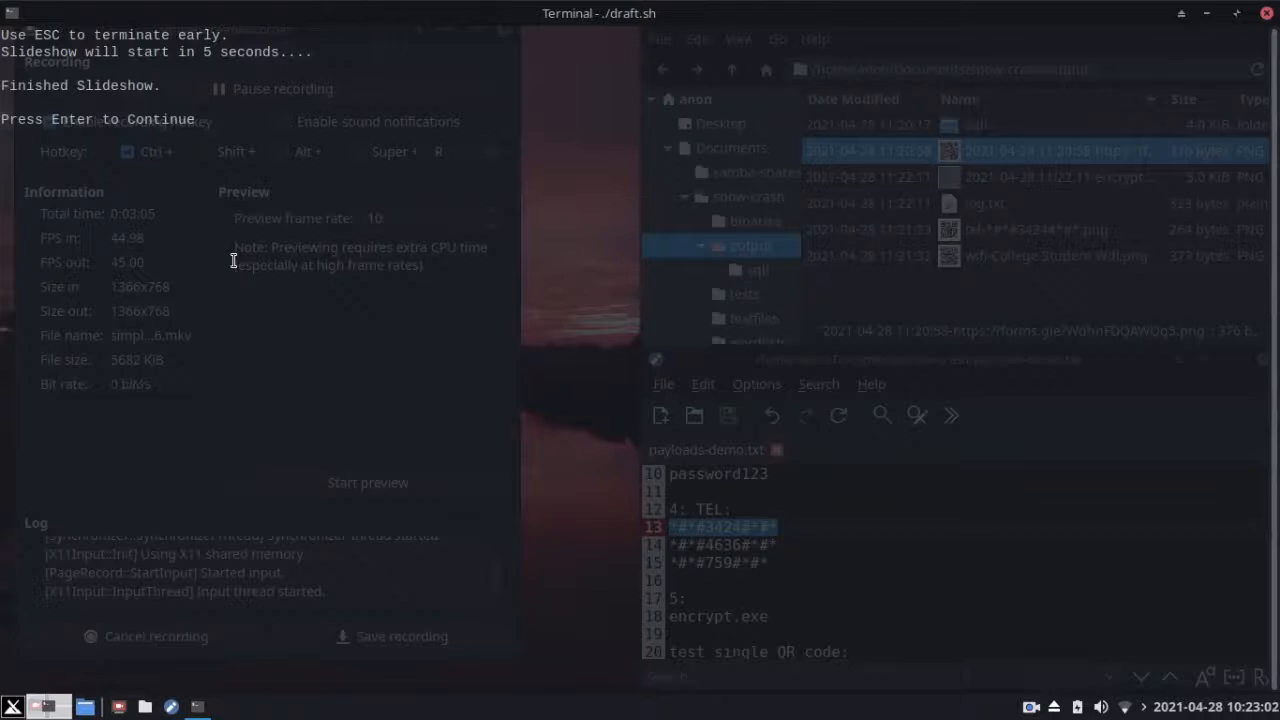
{"action": "key", "text": "Return"}
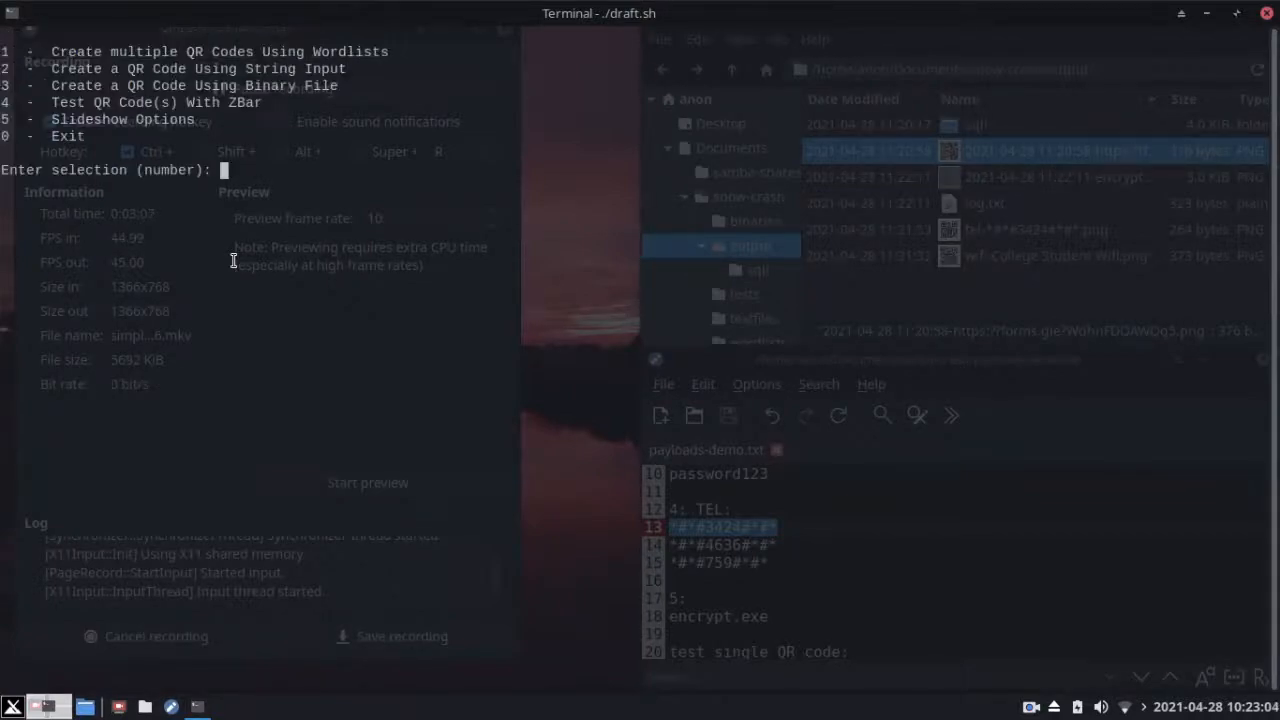
Step: Exit the script with option 0 back to the shell prompt
{"action": "type", "text": "0"}
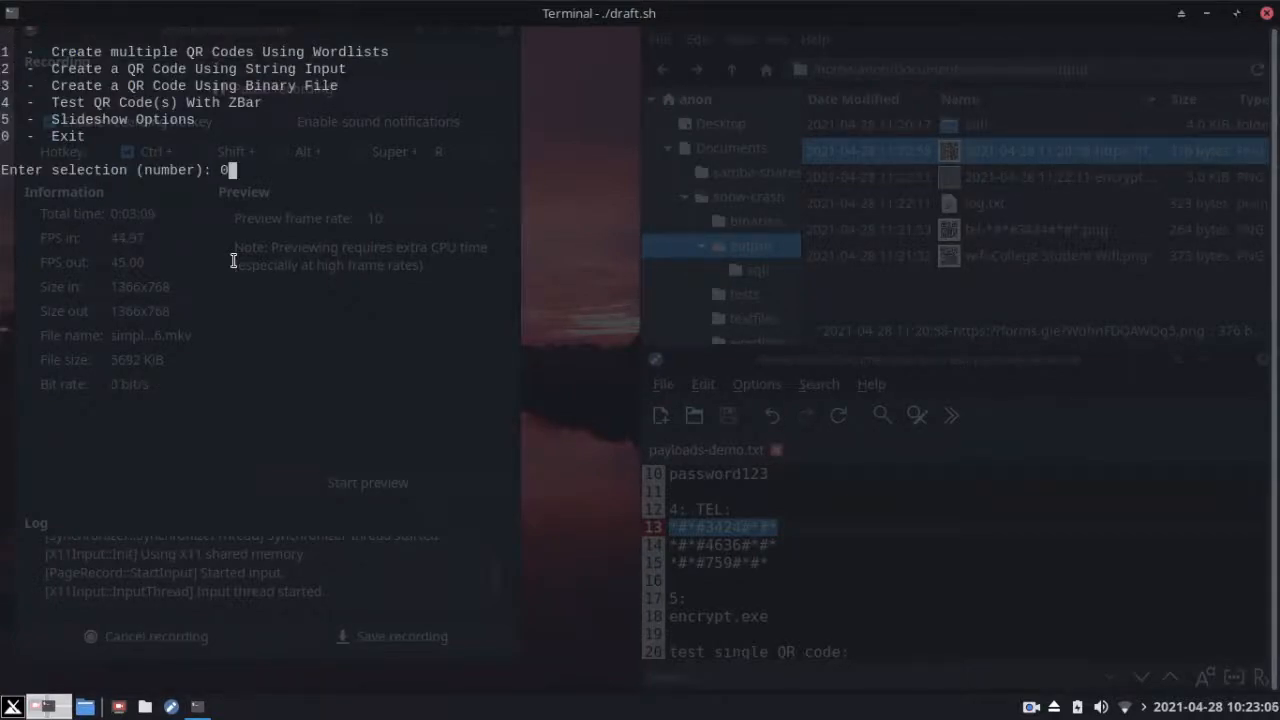
{"action": "key", "text": "Return"}
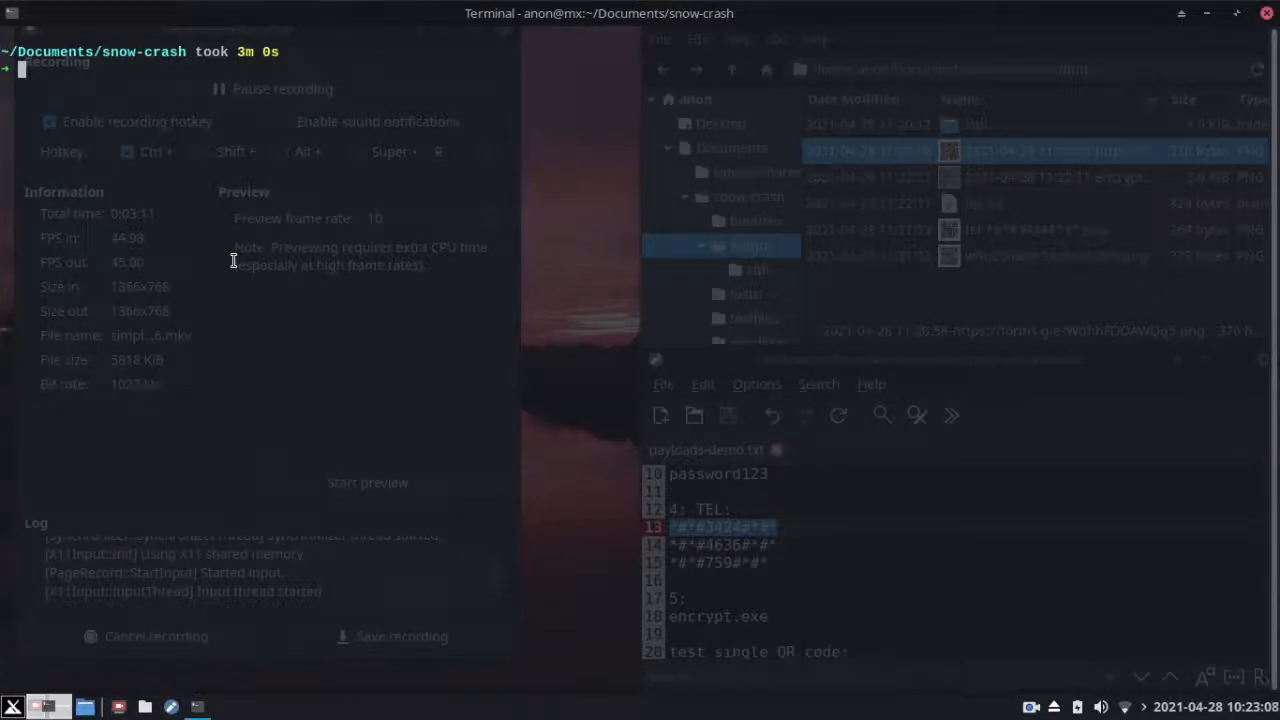